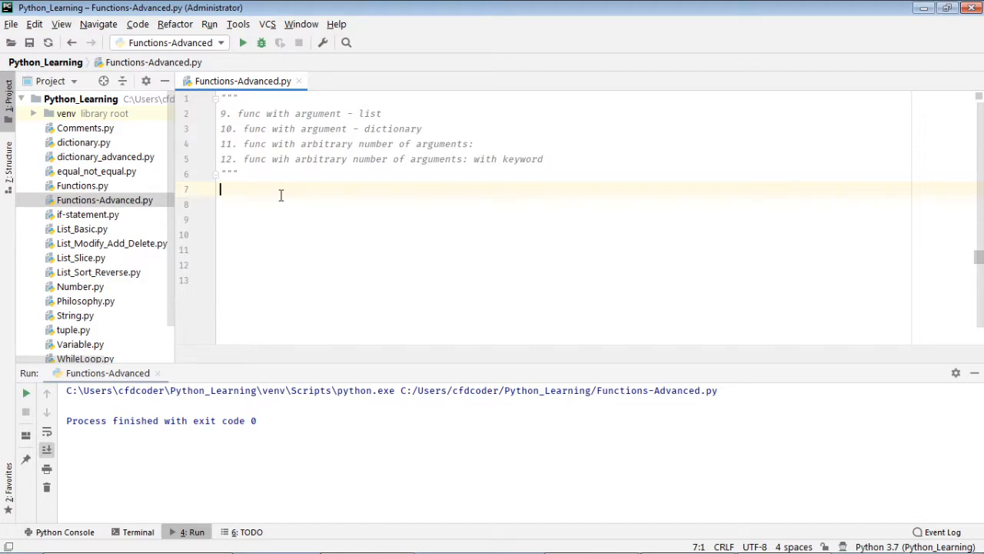
# Step: Add a #9 comment and start def myfun(list): for the list-doubling function
pyautogui.write('#9')
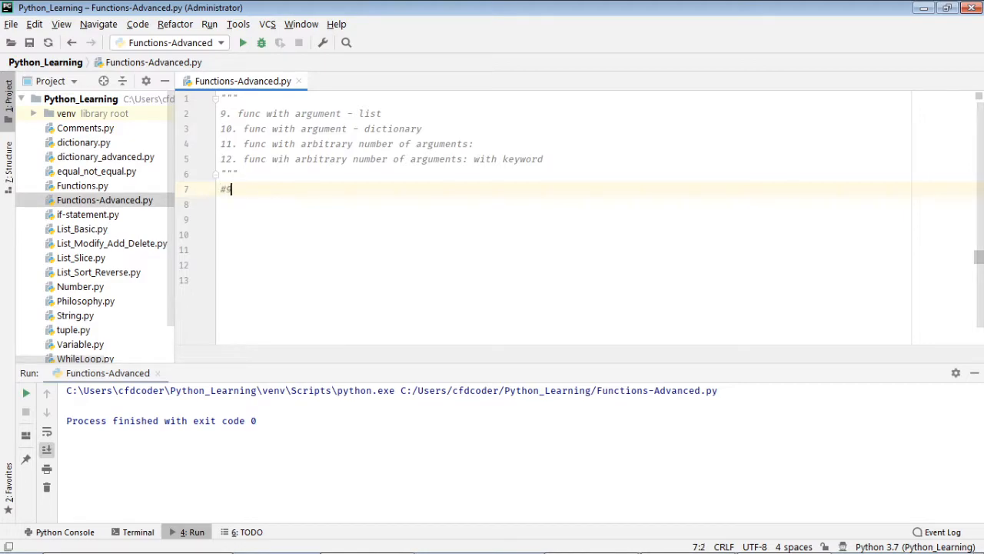
pyautogui.write('9')
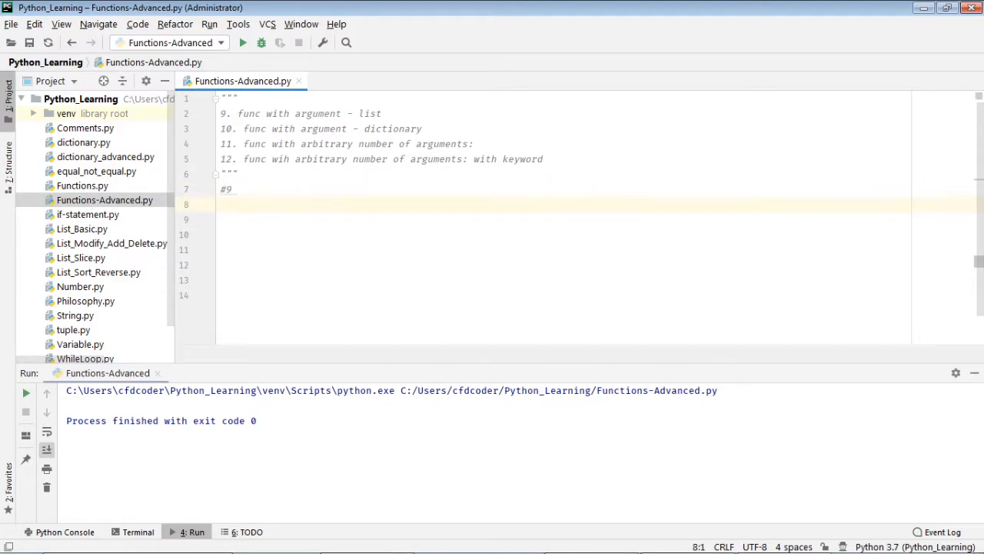
pyautogui.write('def myf')
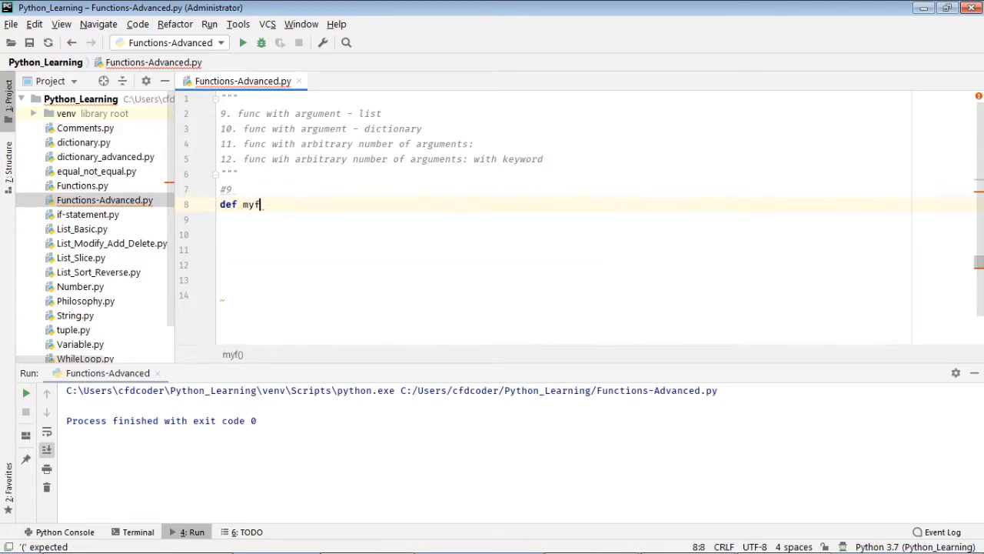
pyautogui.write('un()')
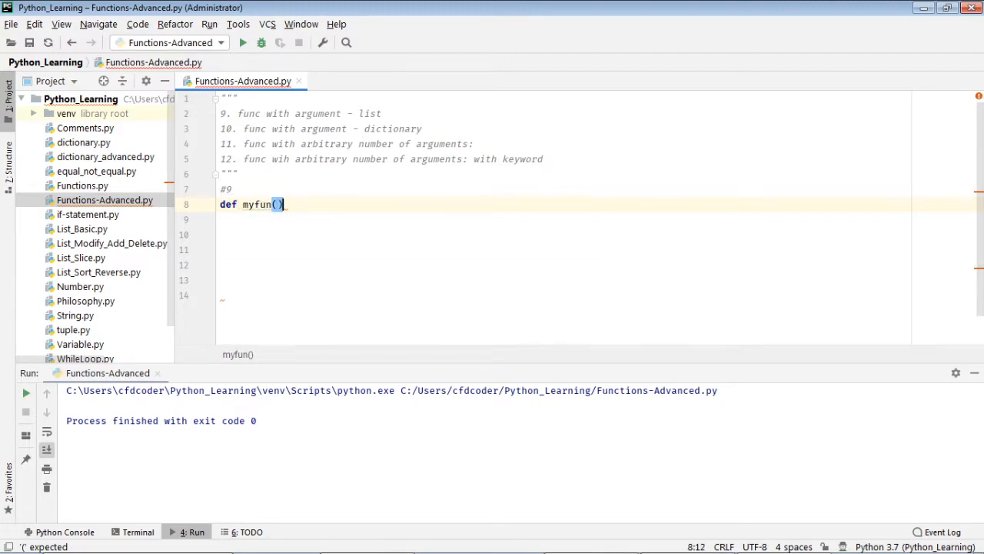
pyautogui.write('list')
pyautogui.click(564, 220)
pyautogui.write('print')
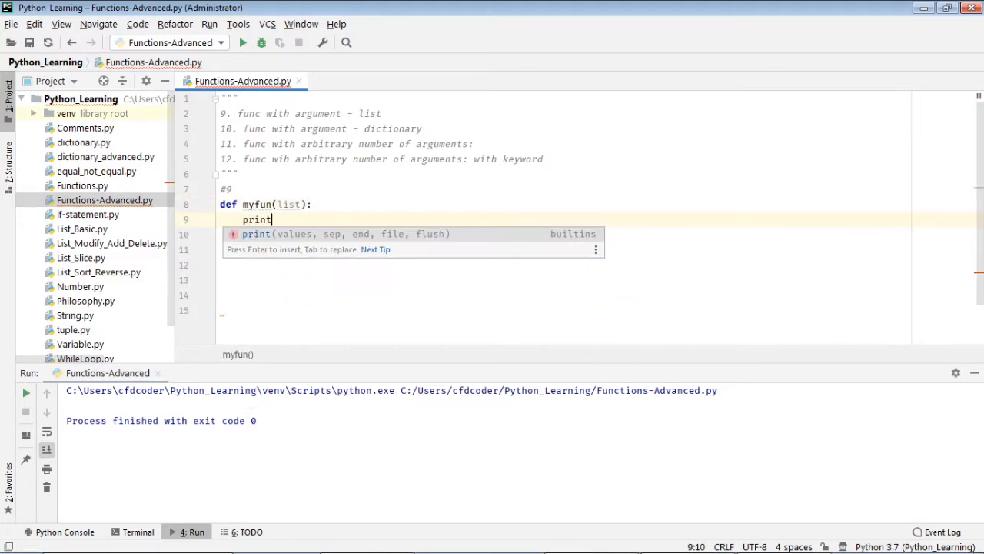
pyautogui.write('(')
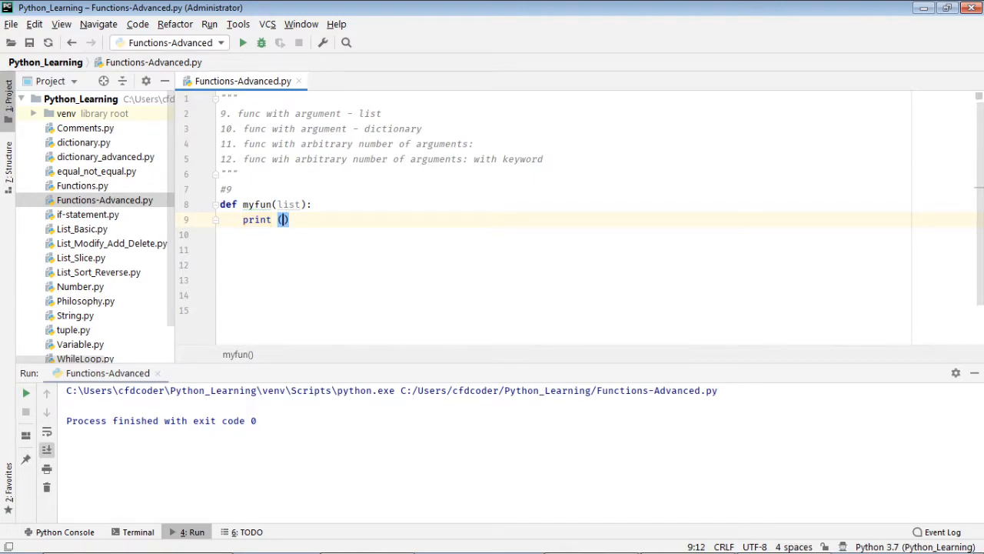
pyautogui.write('list')
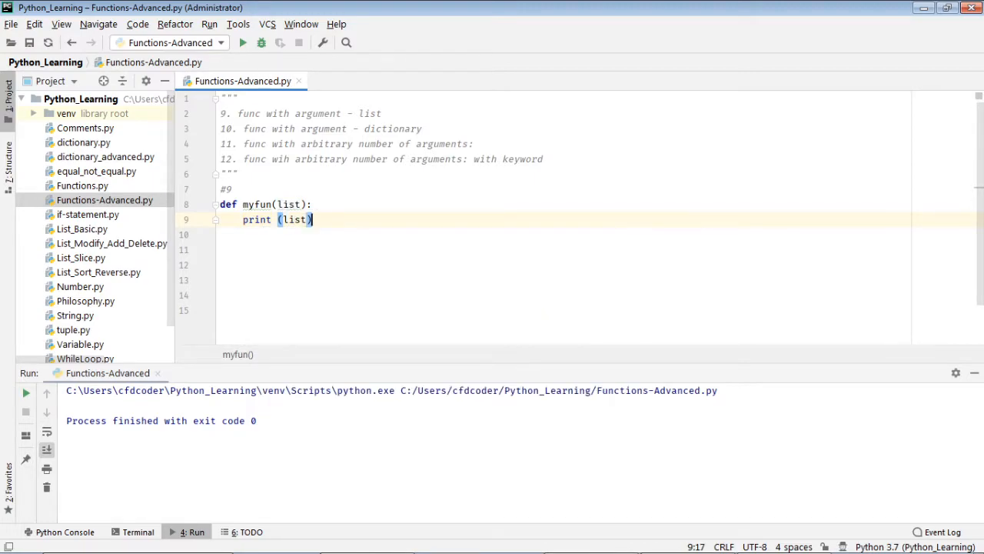
pyautogui.write('rturn')
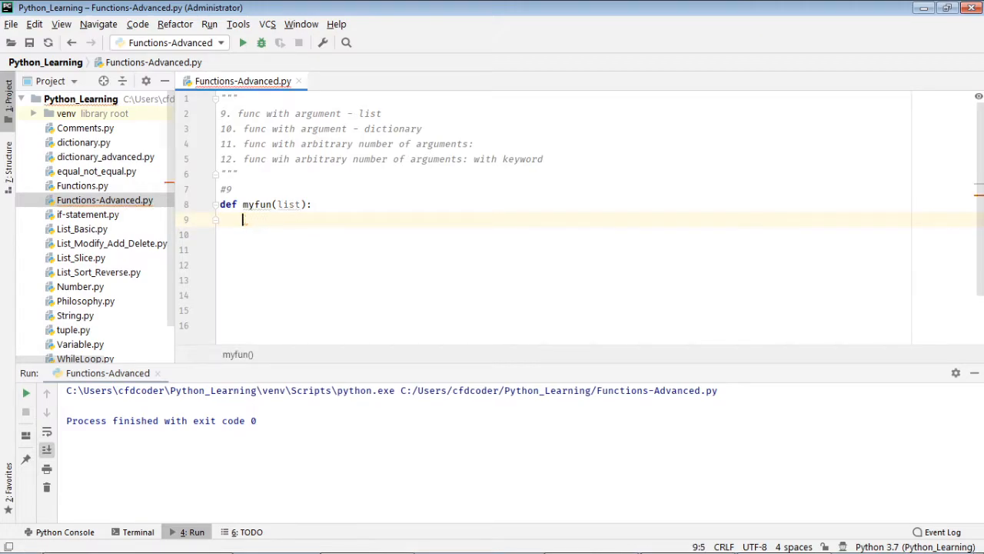
# Step: Write newlist=[] and a for loop appending x*2 to newlist for each item
pyautogui.write('for x in list:')
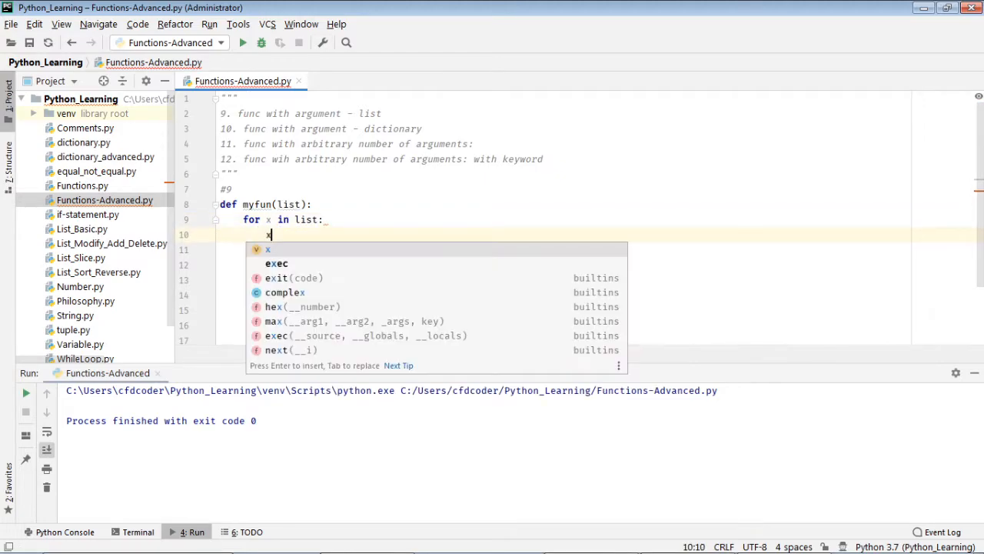
pyautogui.write('=')
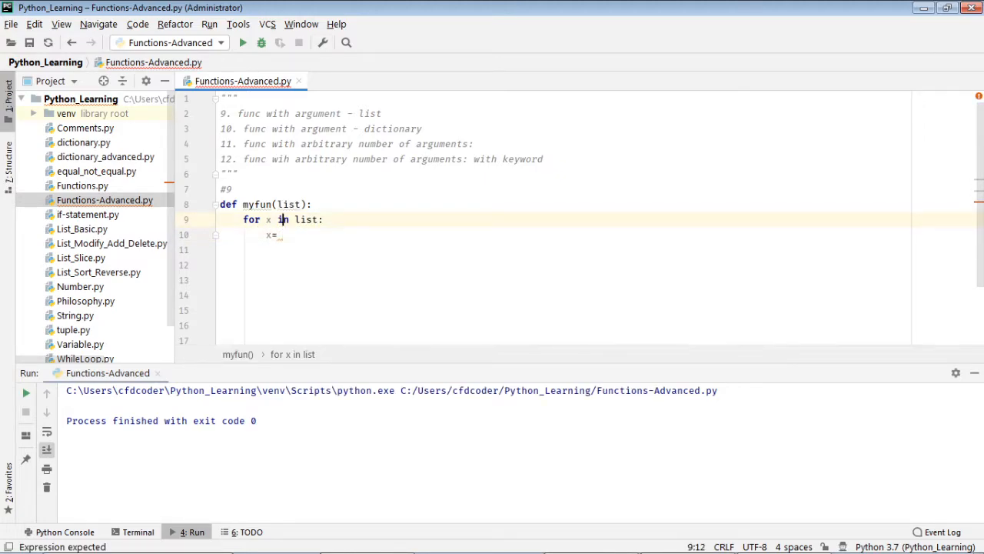
pyautogui.write('ne')
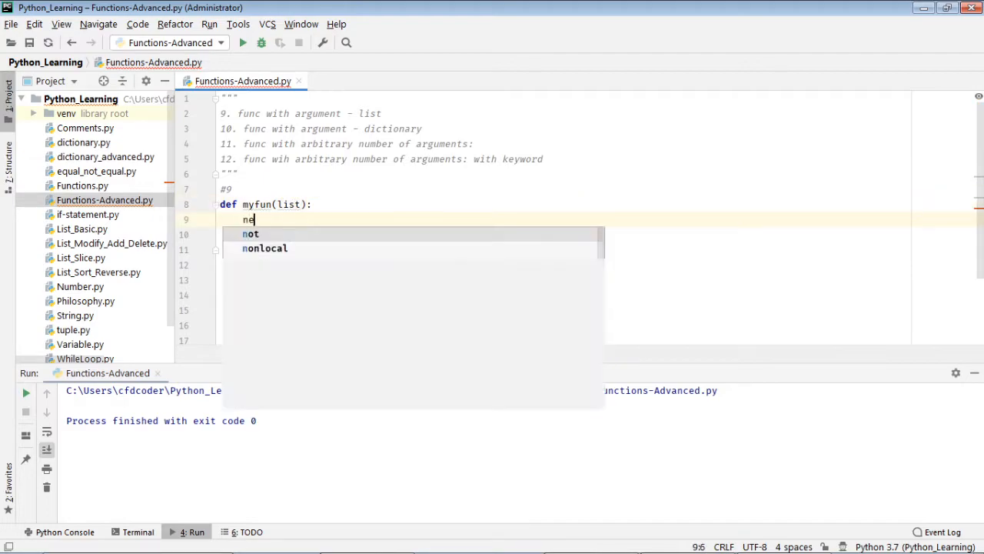
pyautogui.write('newlist=[]')
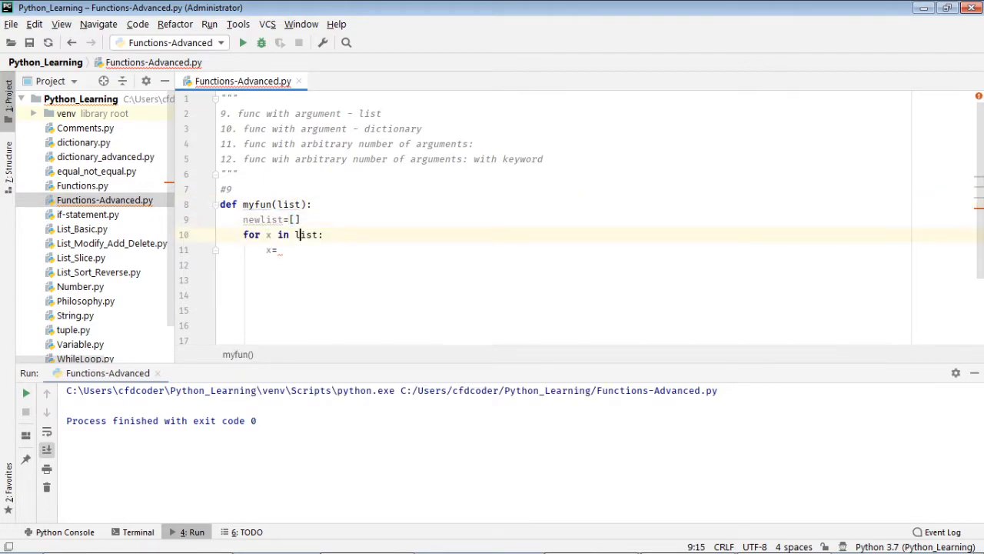
pyautogui.write('ne')
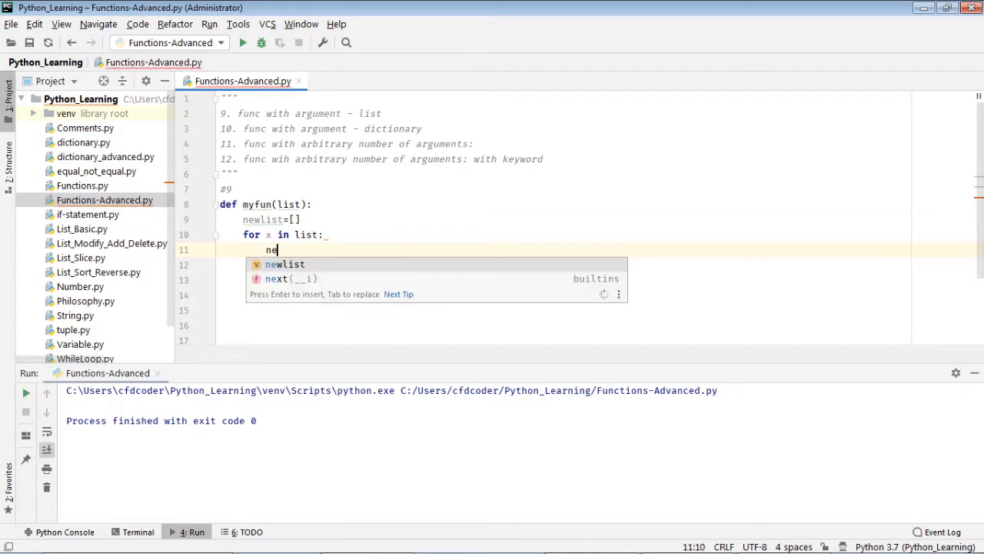
pyautogui.write('wlist.a')
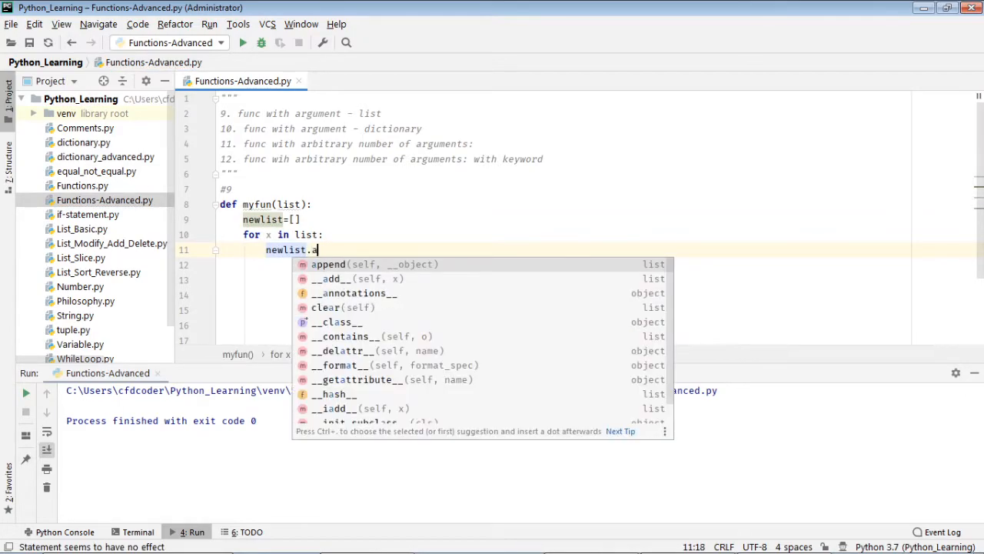
pyautogui.write('append( x*2')
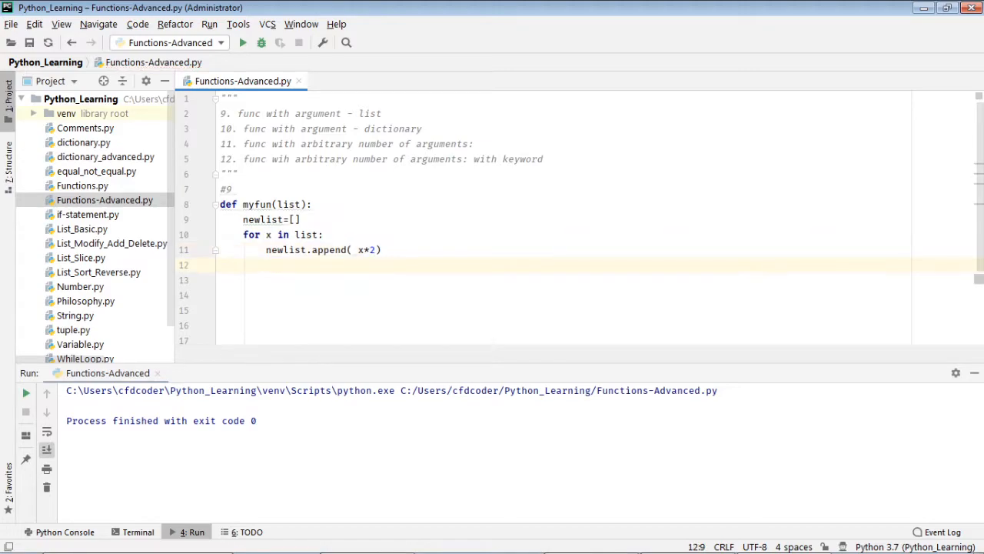
pyautogui.click(224, 264)
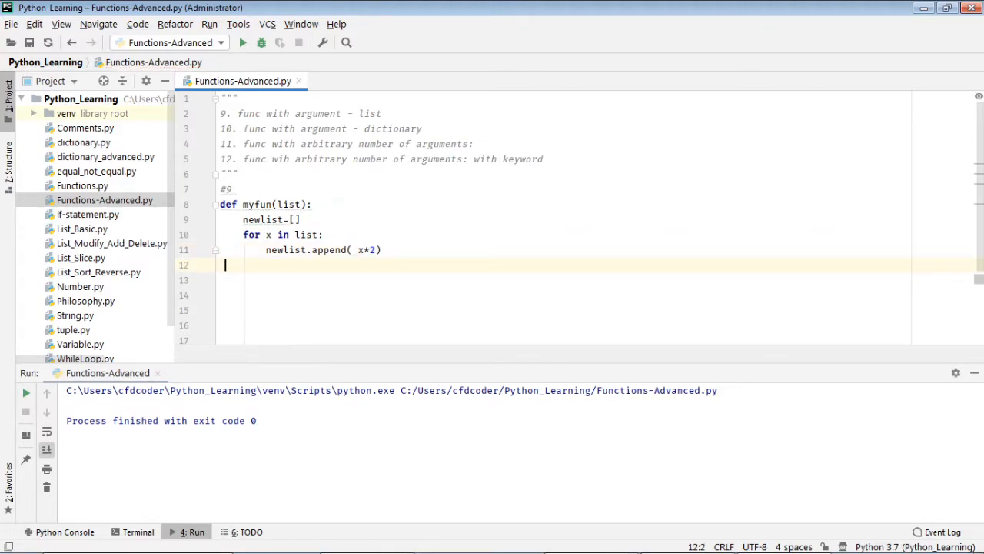
# Step: Return newlist, then set a = [1,2,3], print a, assign b = myfun(a) and print b
pyautogui.write('return newlist')
pyautogui.click(563, 294)
pyautogui.write('a = [1,2,3')
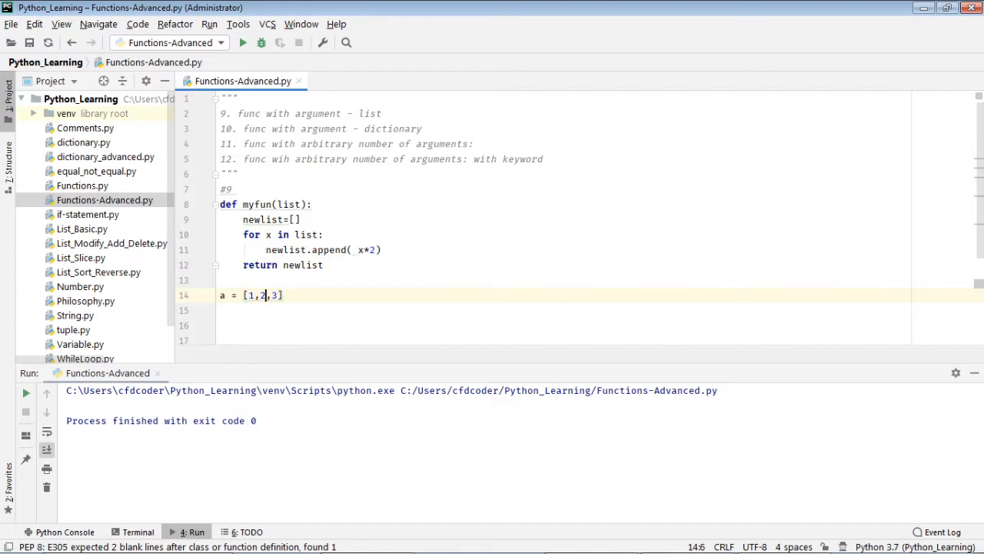
pyautogui.write('my')
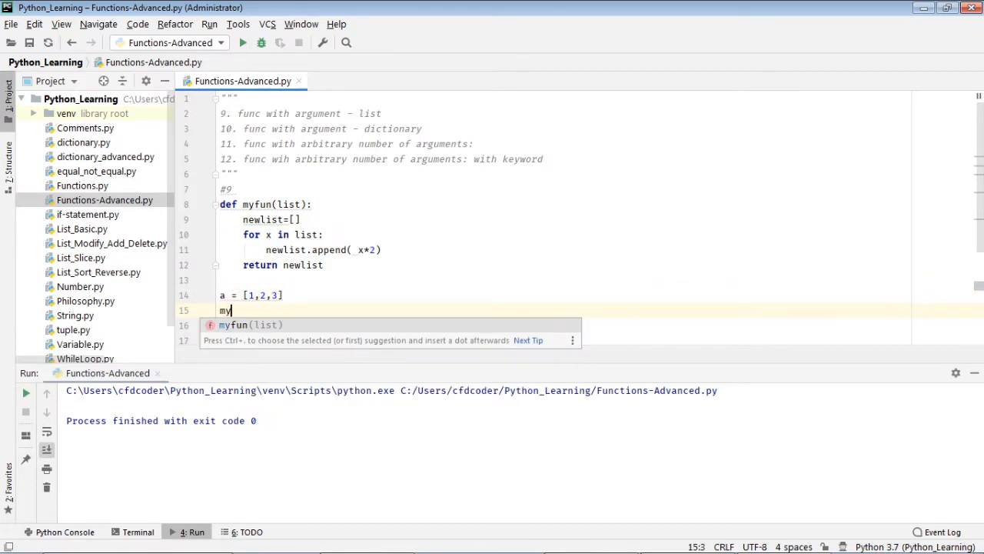
pyautogui.write('fun(a')
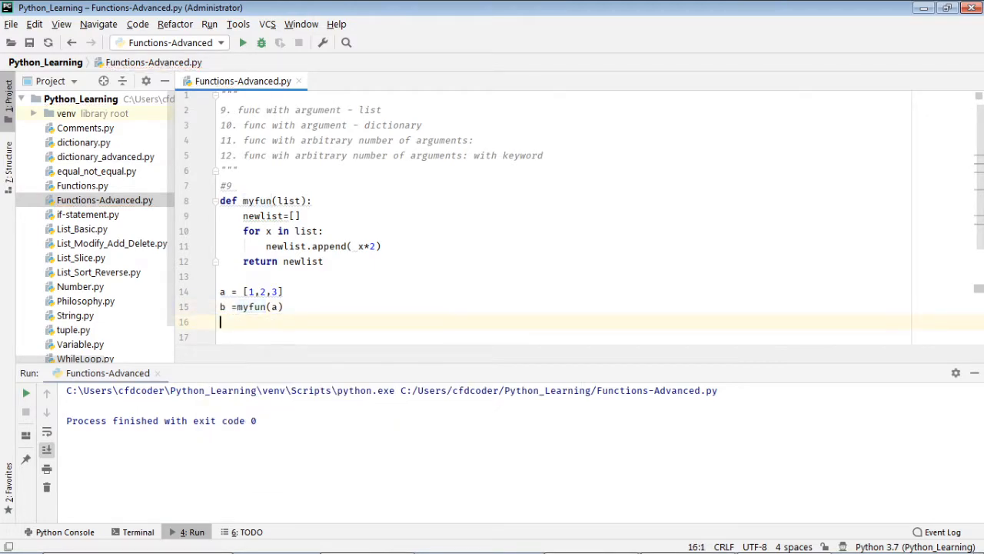
pyautogui.write('print (b')
pyautogui.write('print(a)')
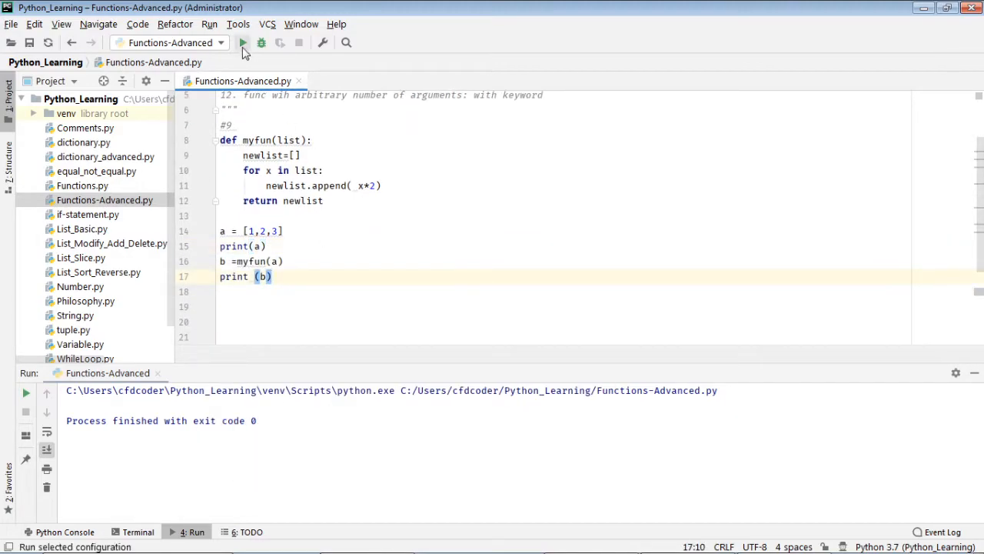
# Step: Run the script so the output shows [1, 2, 3] and [2, 4, 6]
pyautogui.click(243, 43)
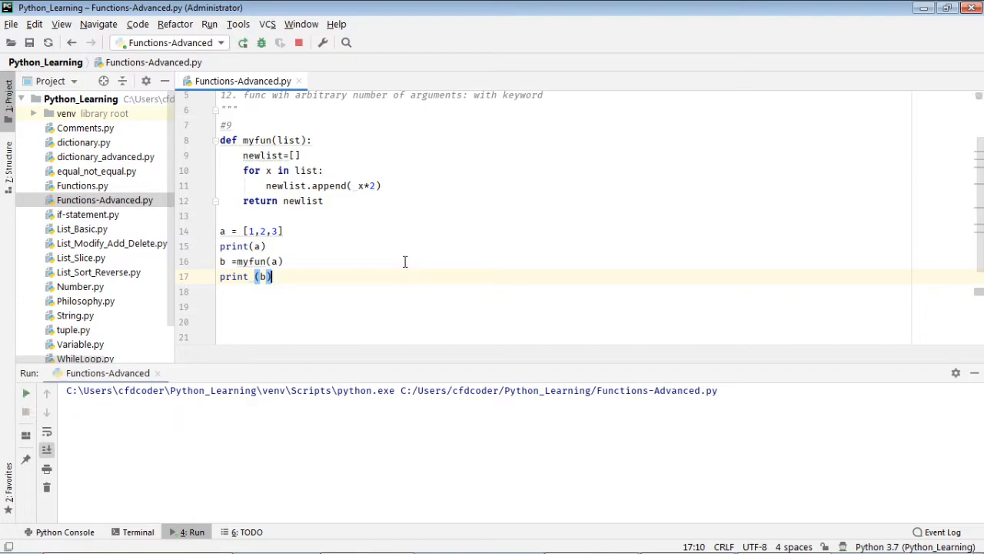
pyautogui.click(243, 43)
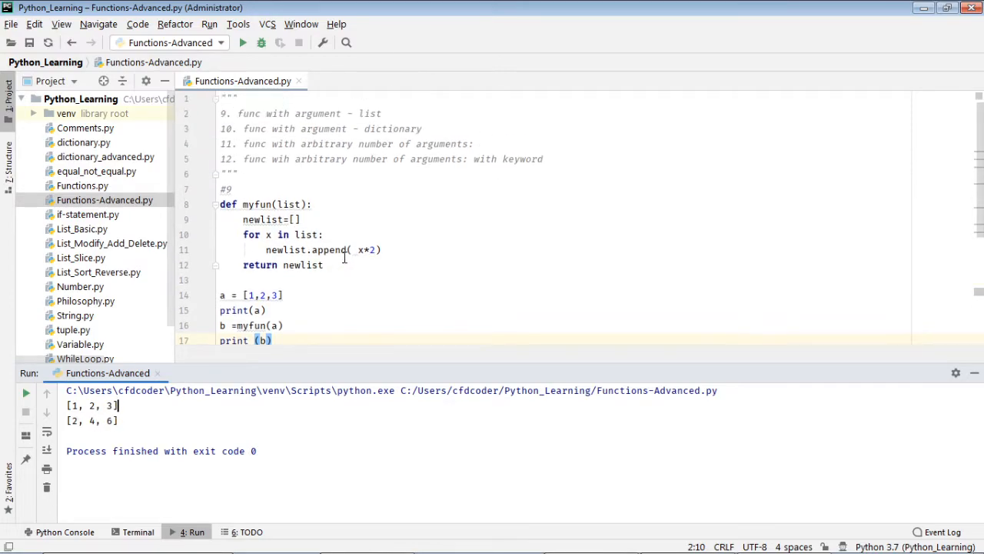
# Step: Renumber the section to #10 and change myfun to take dic, looping over key, value
pyautogui.write('0')
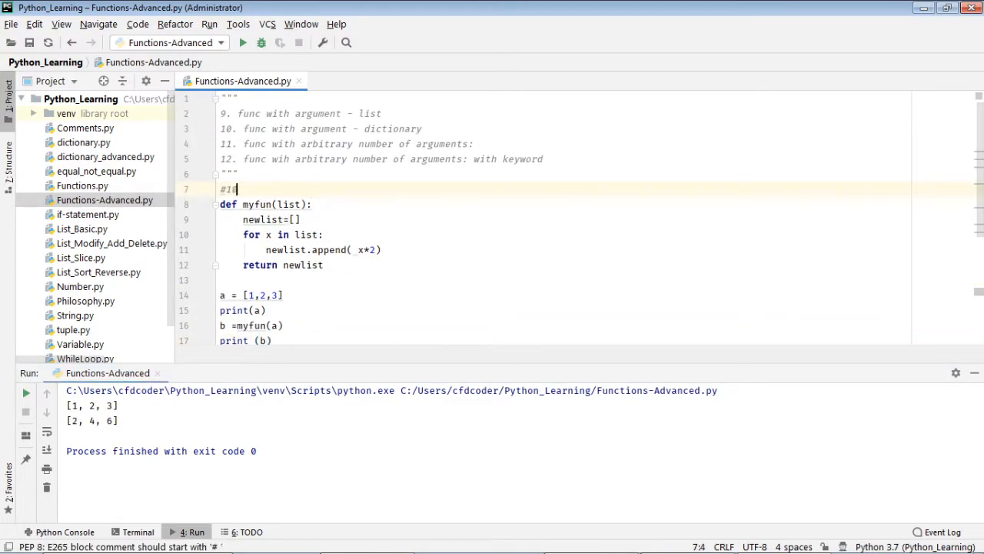
pyautogui.write('0')
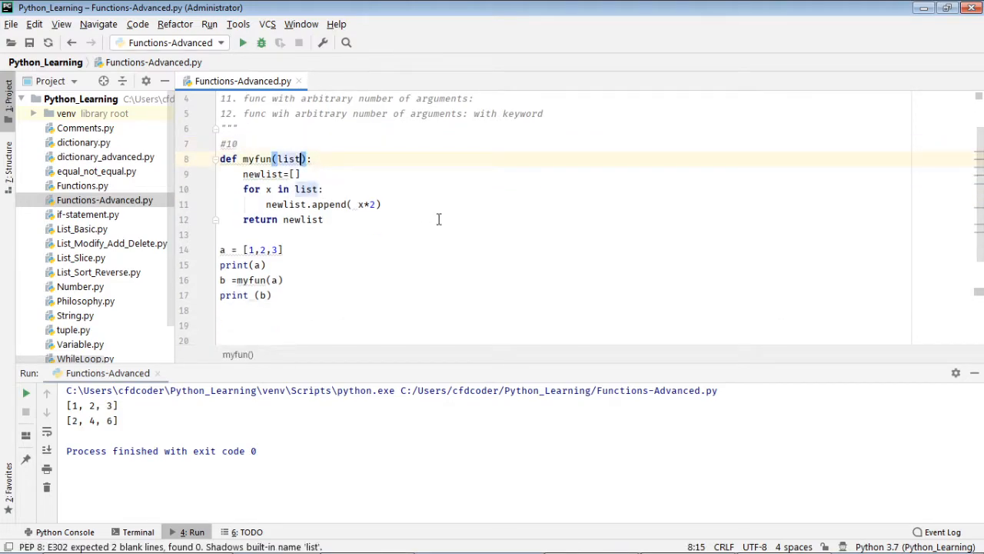
pyautogui.write('dic')
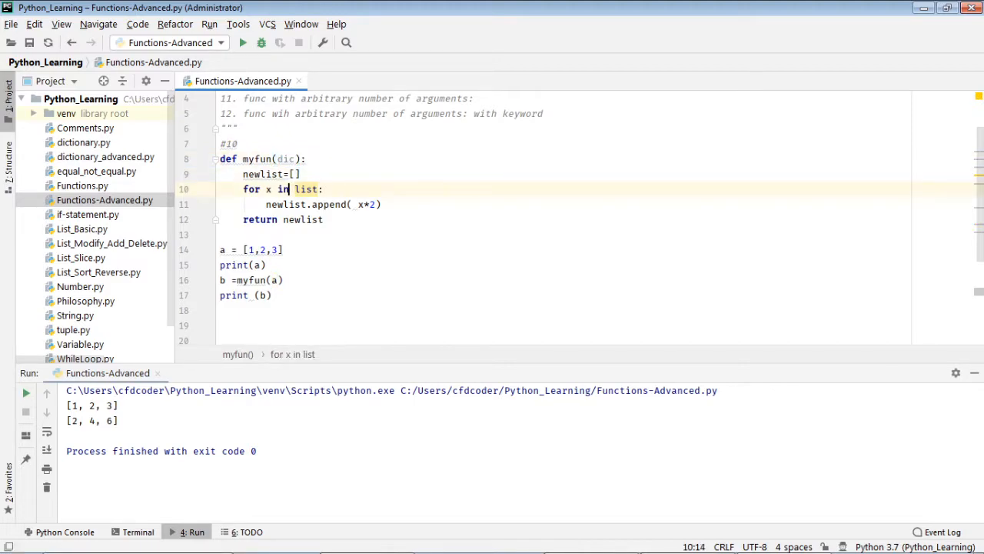
pyautogui.press('BackSpace')
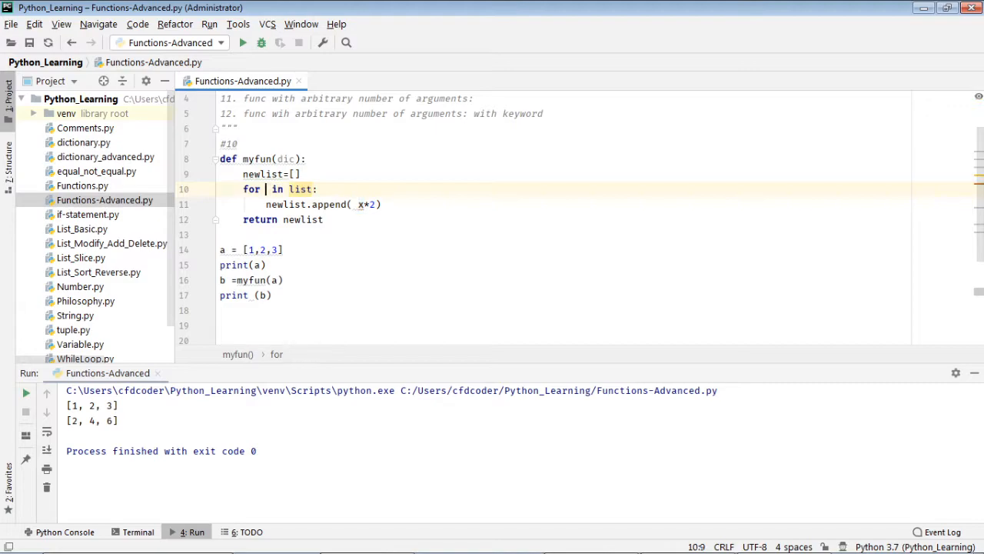
pyautogui.write('key, value')
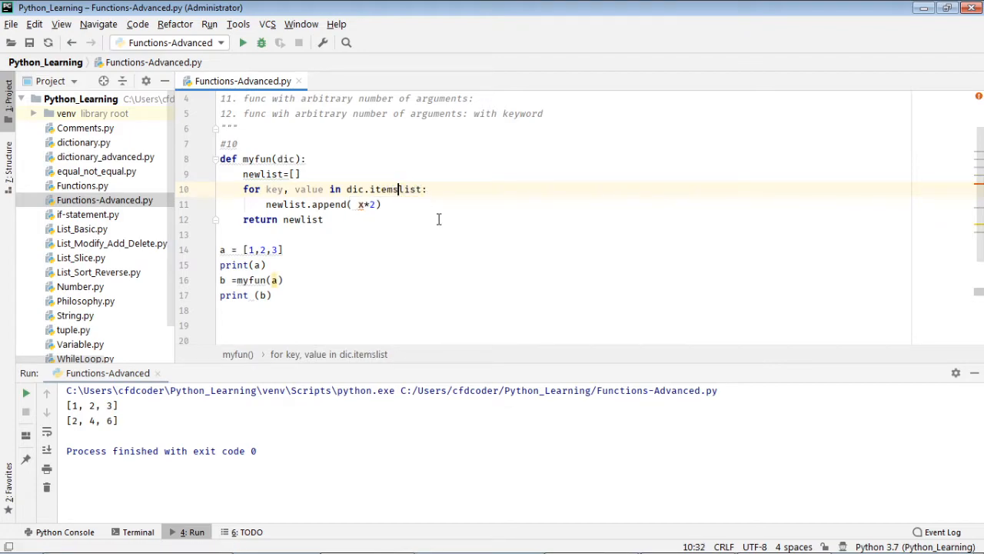
# Step: Iterate dic.items() and assign newdic[key] from value times 3, returning newdic
pyautogui.write('()')
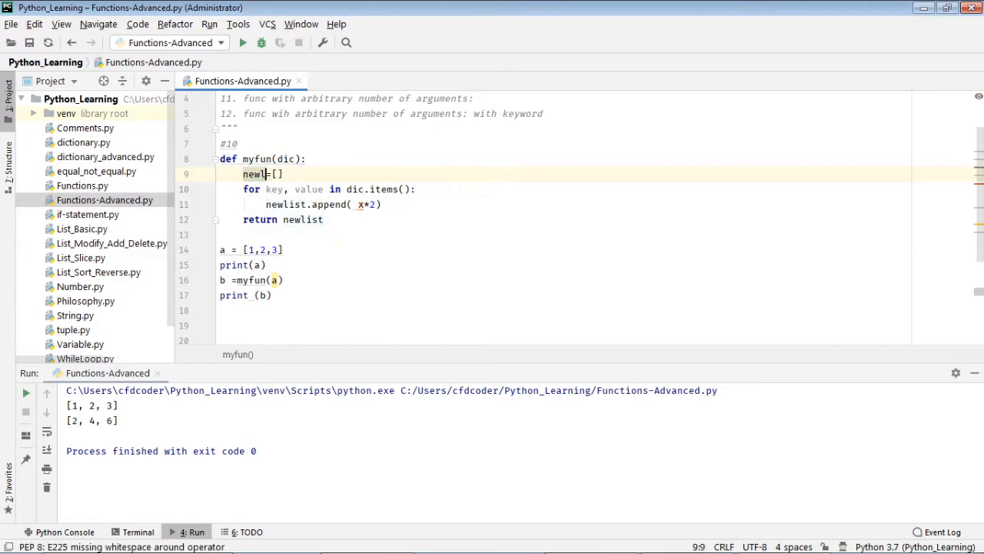
pyautogui.write('dic')
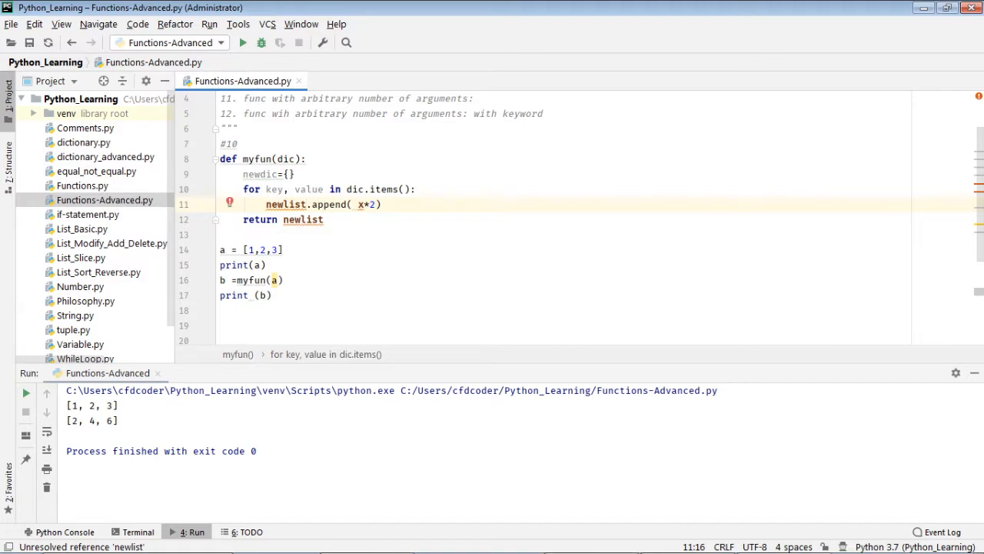
pyautogui.write('newdic')
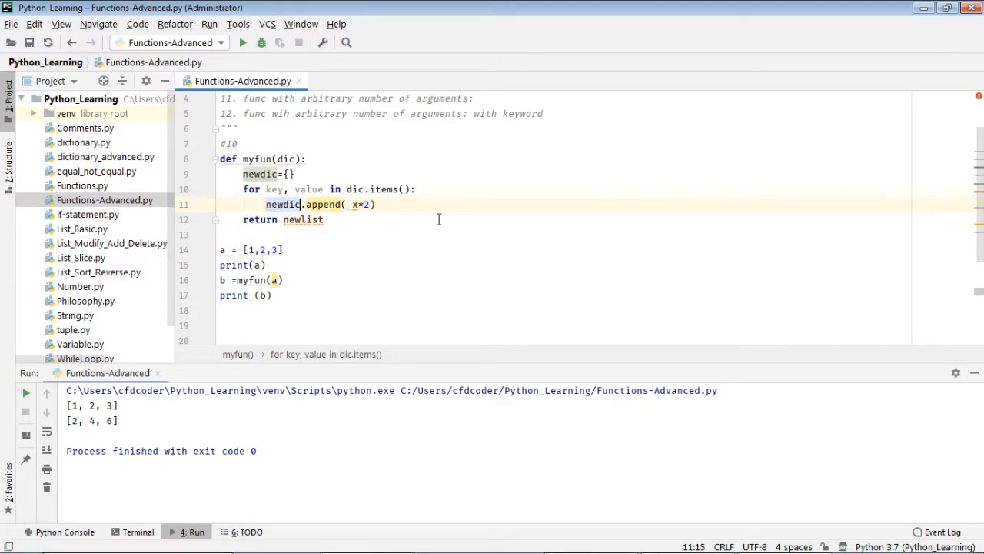
pyautogui.write('[key] = v')
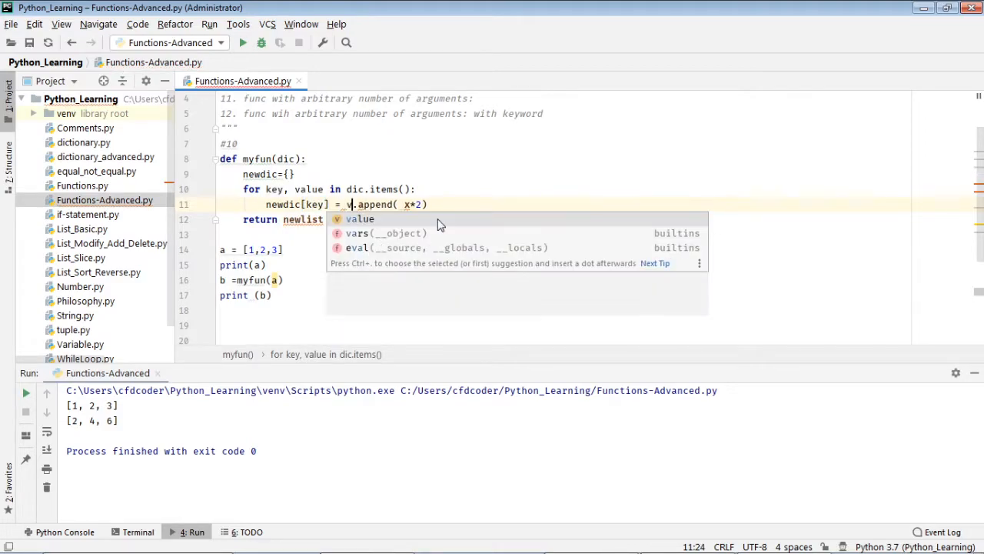
pyautogui.write('alue')
pyautogui.click(563, 249)
pyautogui.write('a = {')
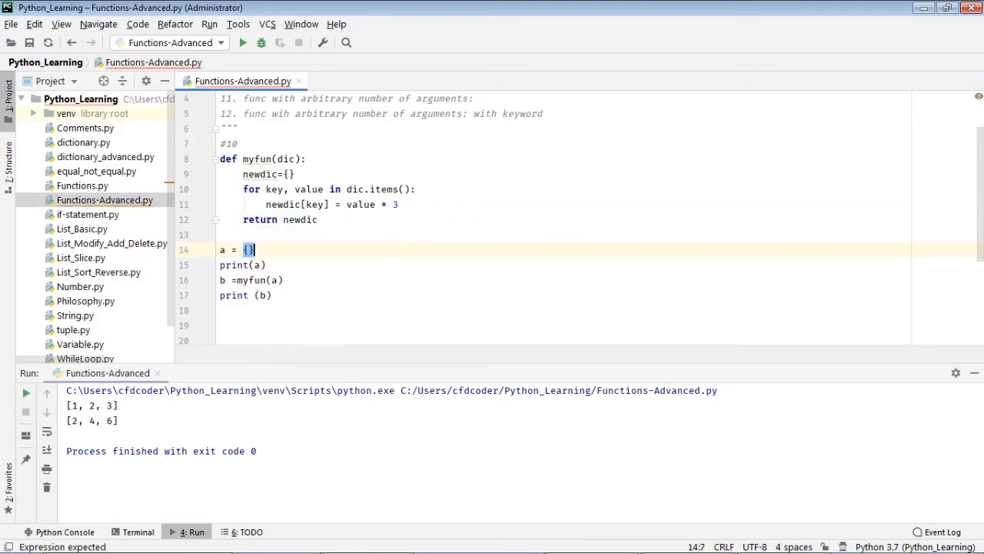
# Step: Set a = {'a':1,'b':2,'c':3} and run the script, printing the tripled dictionary
pyautogui.write("'a'")
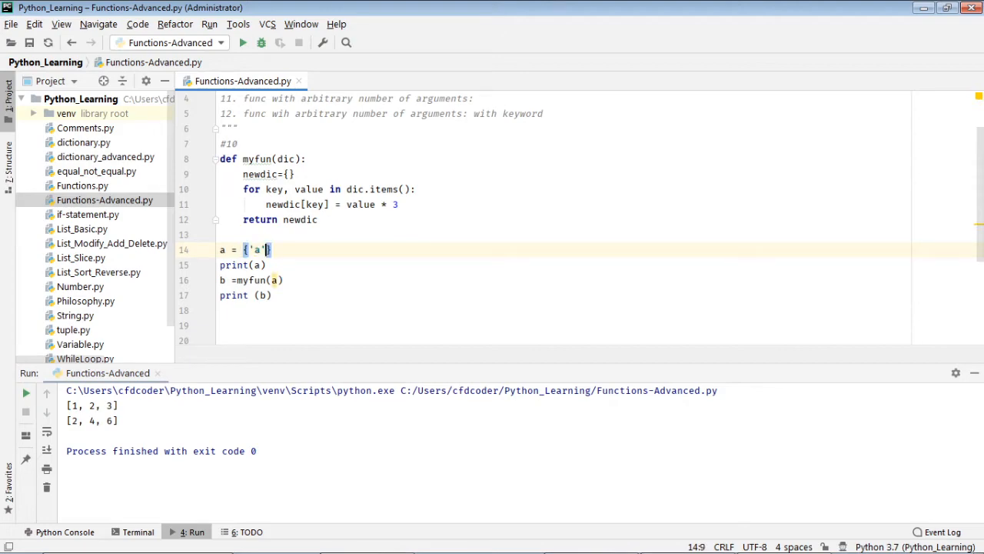
pyautogui.write(":1, 'b':")
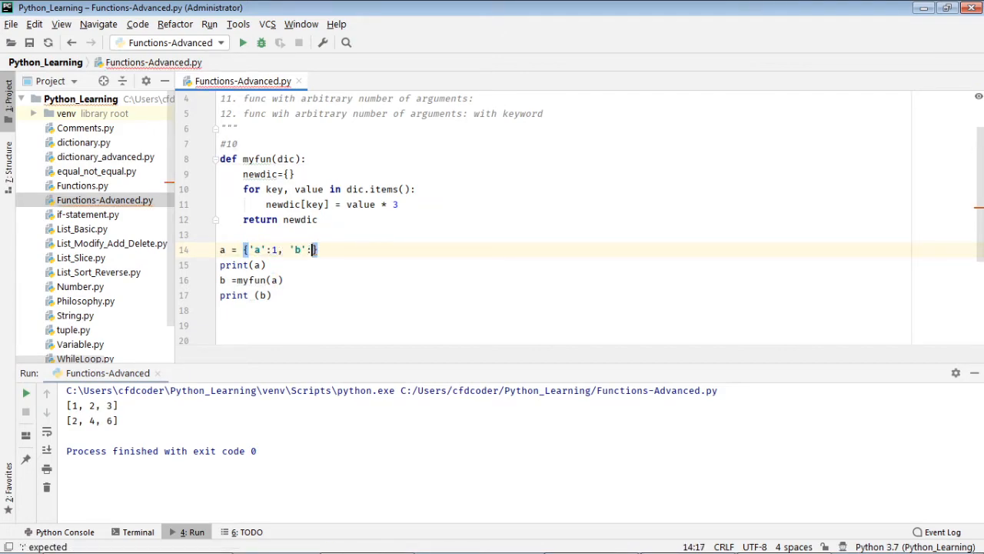
pyautogui.write("2,'c':3")
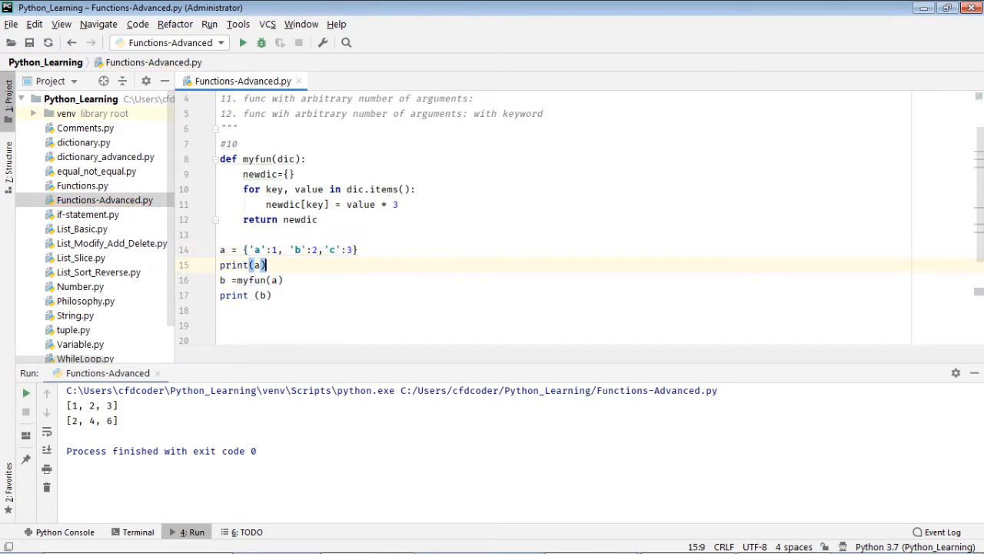
pyautogui.click(263, 295)
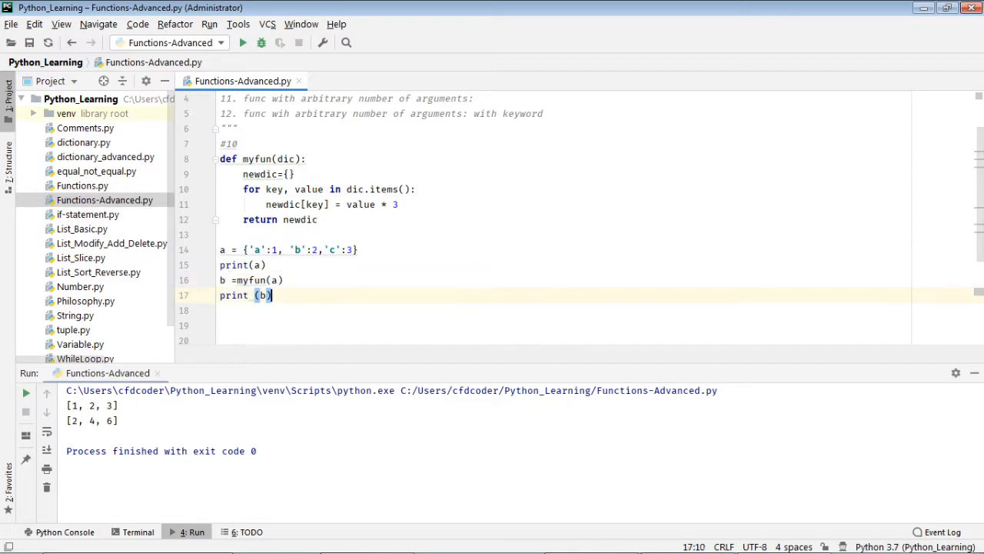
pyautogui.moveTo(330, 277)
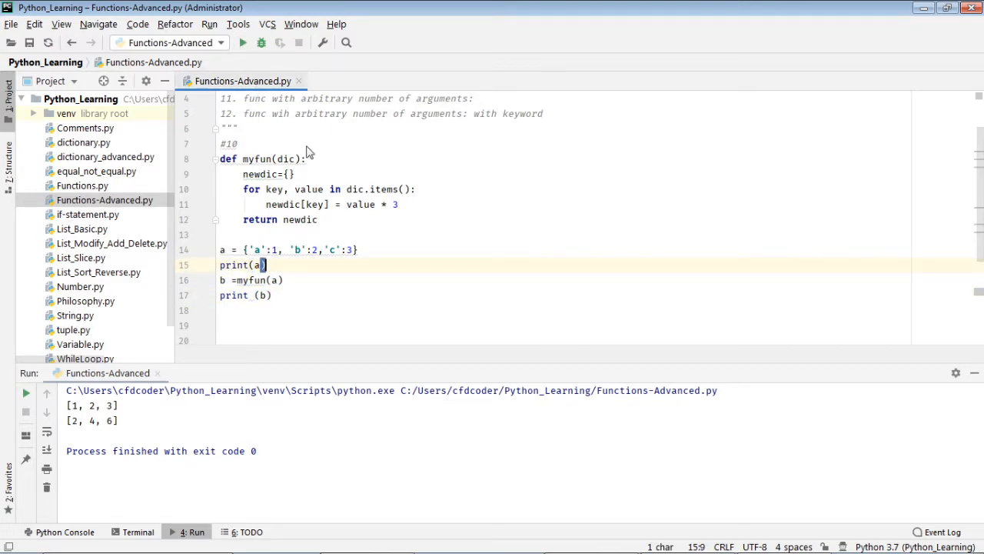
pyautogui.click(243, 43)
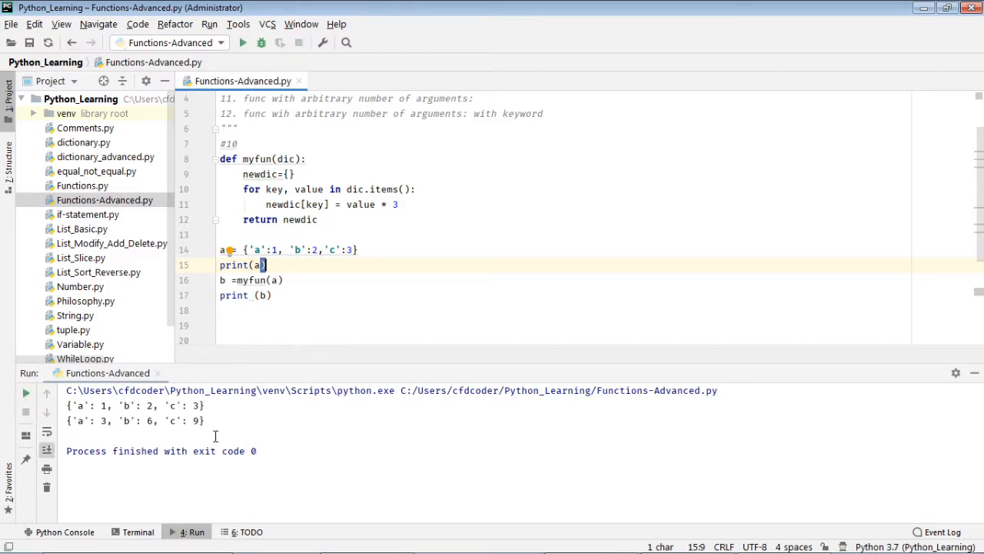
pyautogui.moveTo(95, 414)
pyautogui.write('1')
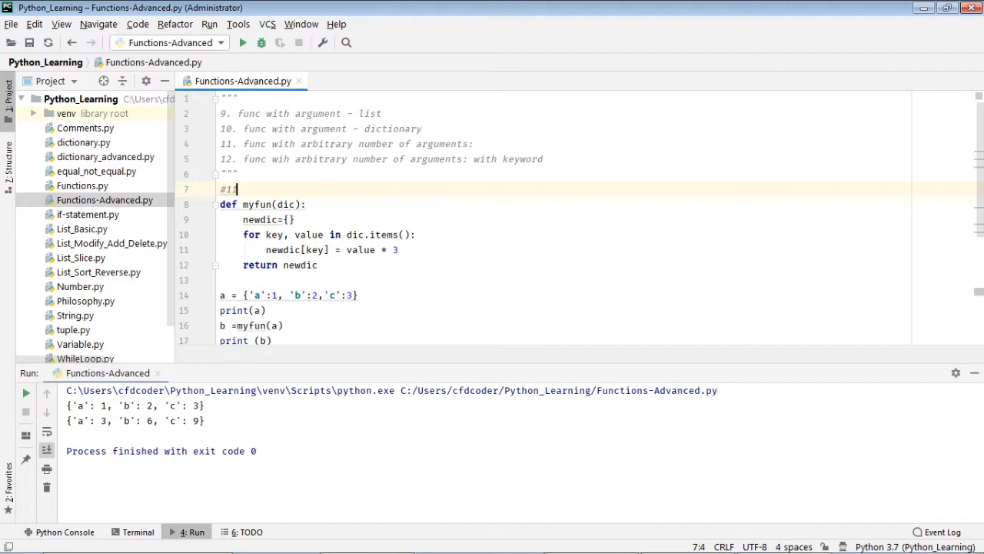
# Step: Change the definition to myfun(*args) and reduce the body to return args
pyautogui.scroll(-3)
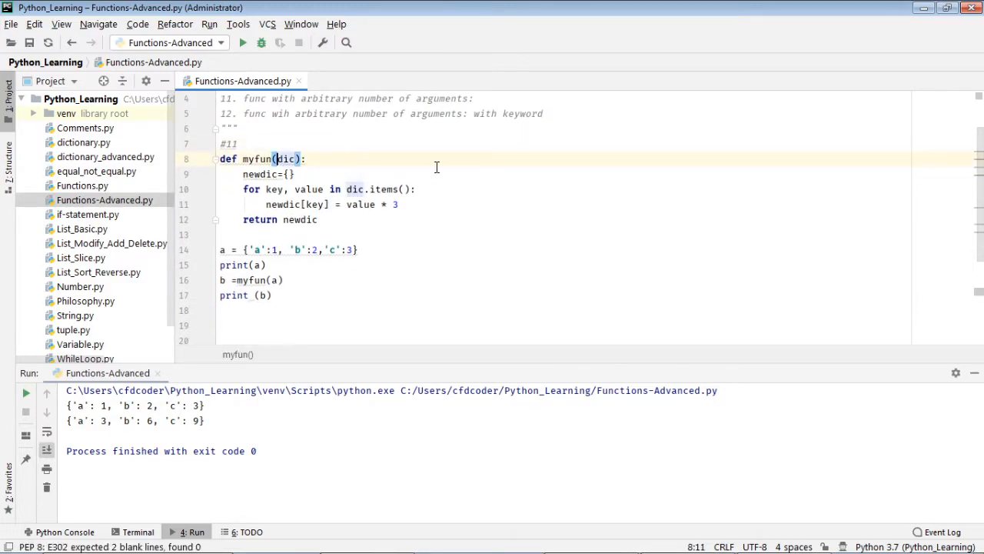
pyautogui.write('*')
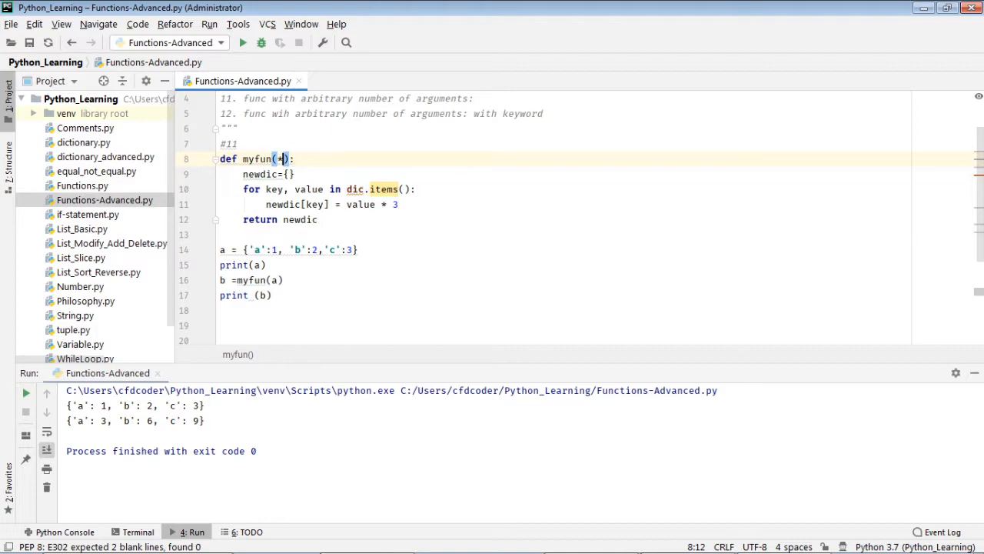
pyautogui.write('args')
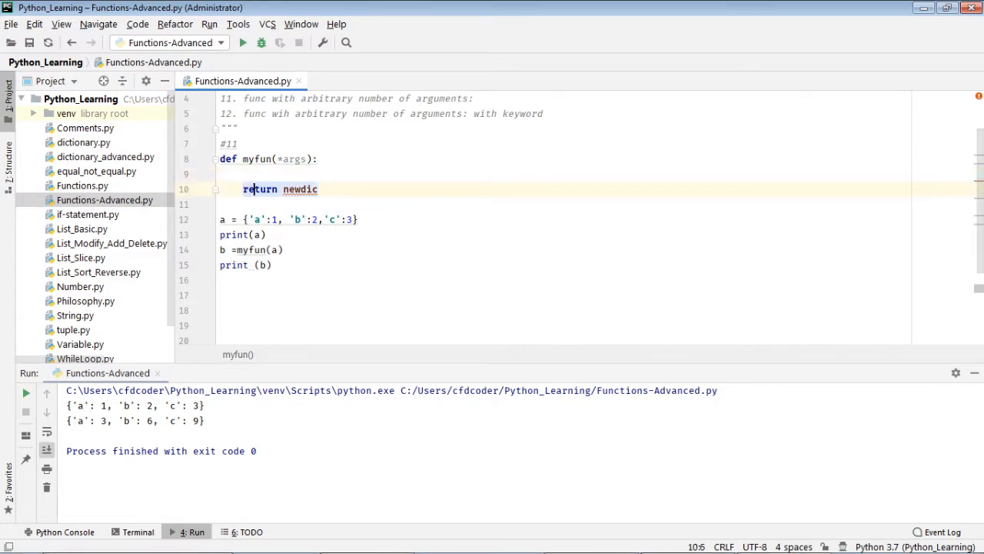
pyautogui.write('args')
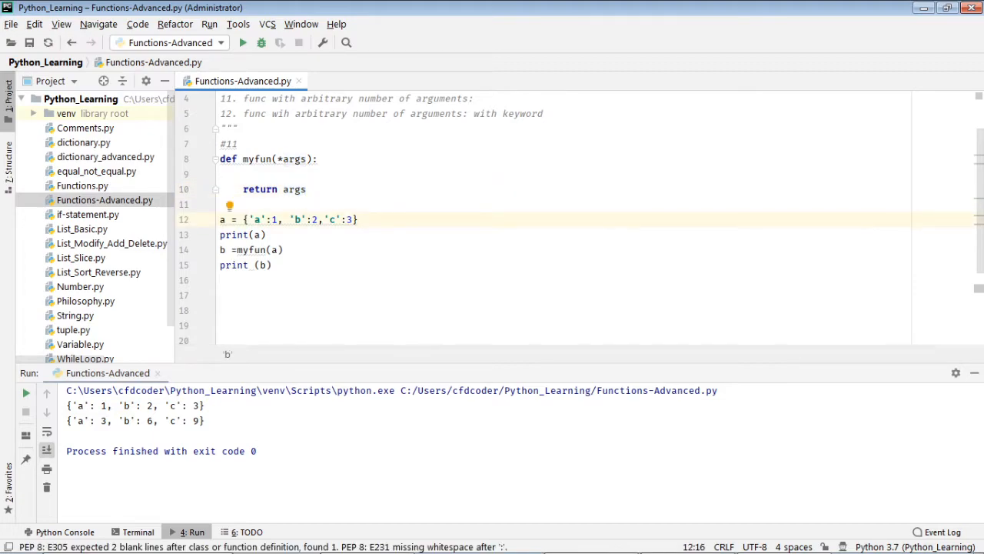
pyautogui.click(258, 233)
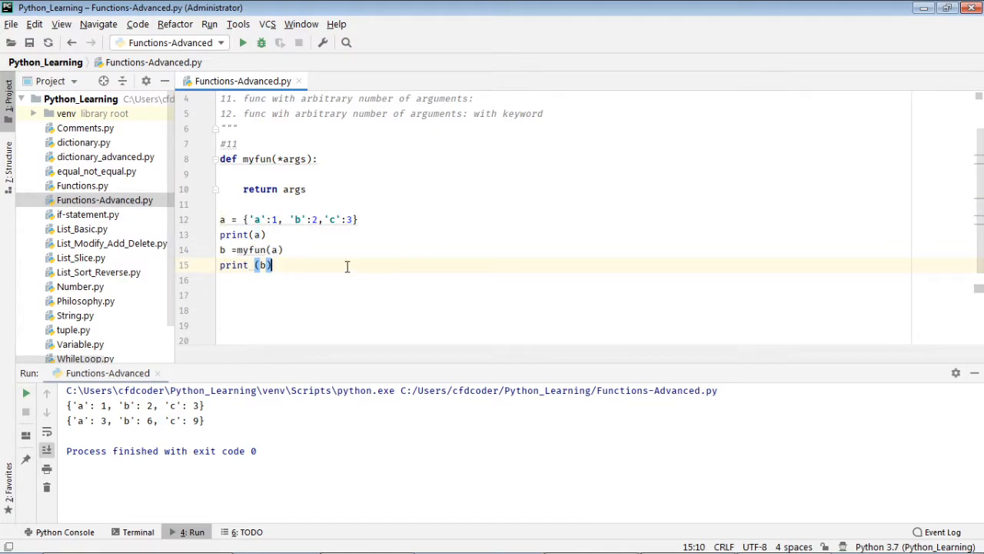
# Step: Run the script, showing args returned as the tuple ({'a': 1, 'b': 2, 'c': 3},)
pyautogui.click(243, 44)
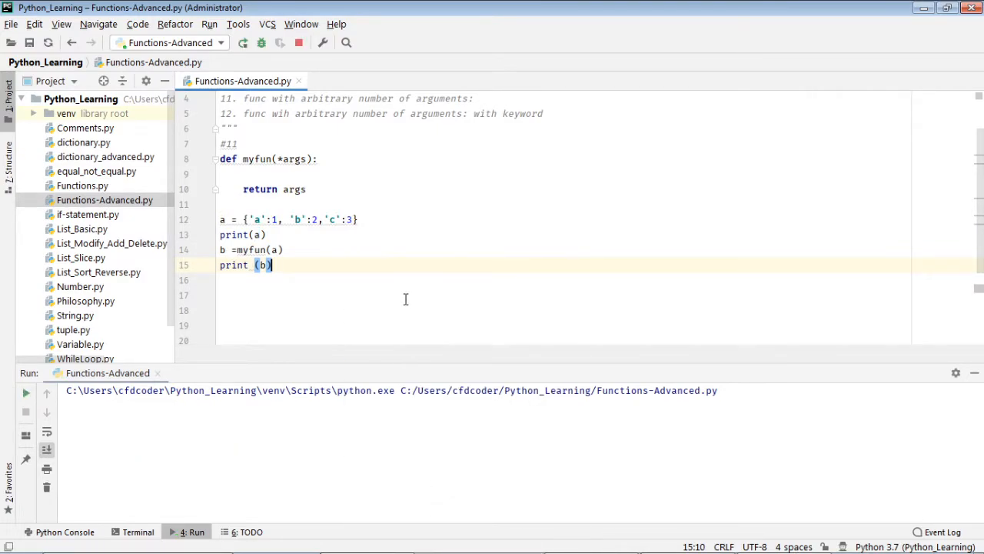
pyautogui.click(243, 43)
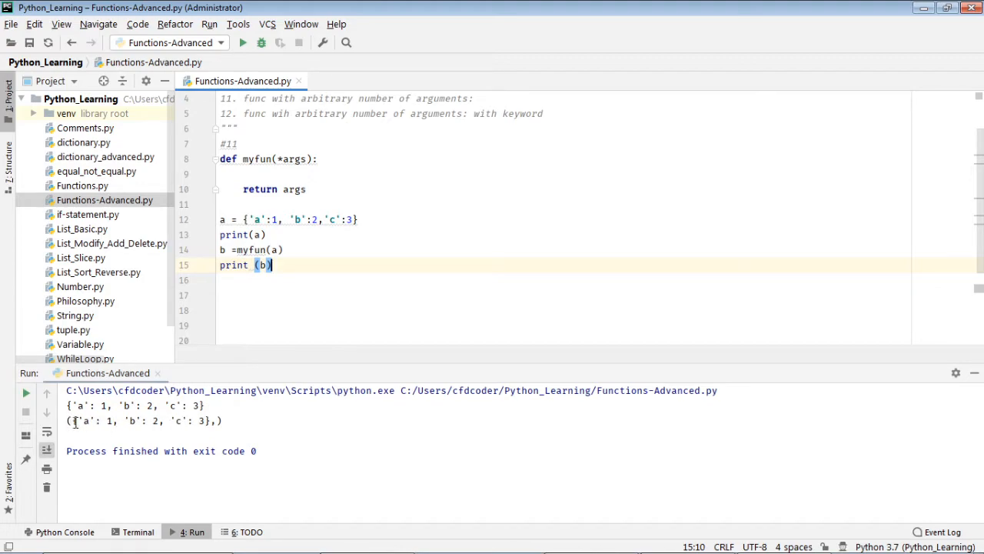
pyautogui.moveTo(73, 422); pyautogui.dragTo(193, 422)
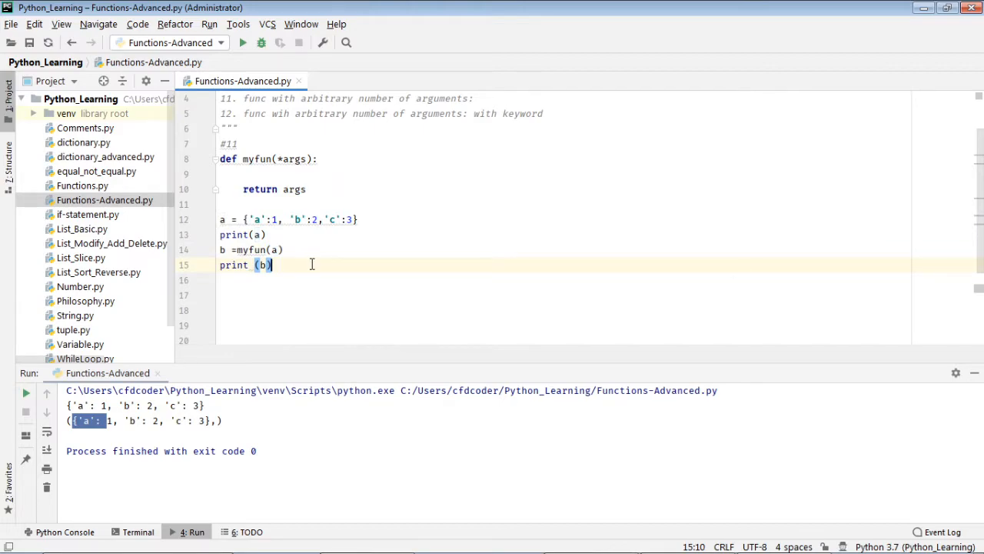
# Step: Add printed calls myfun("california") and myfun(1234)
pyautogui.write('c = myfun')
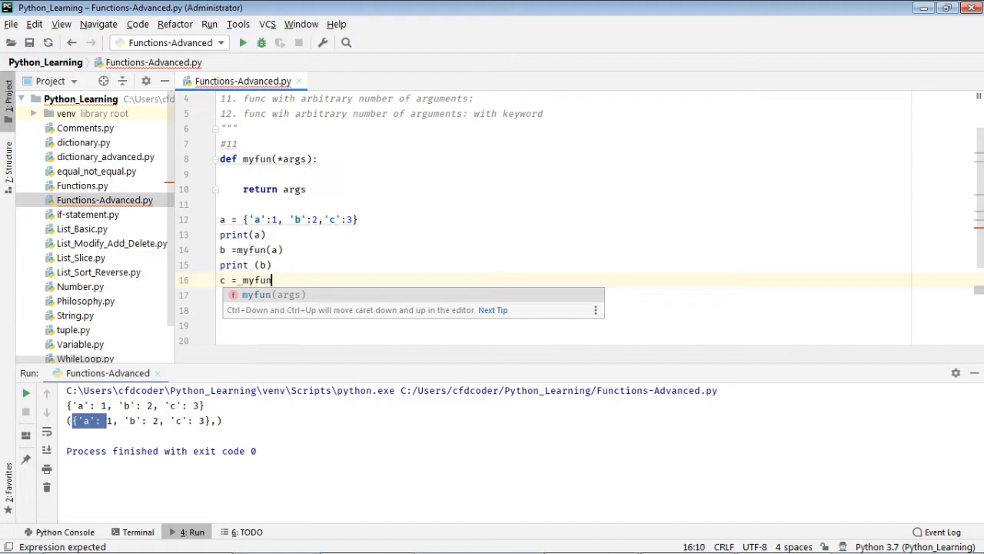
pyautogui.press('BackSpace')
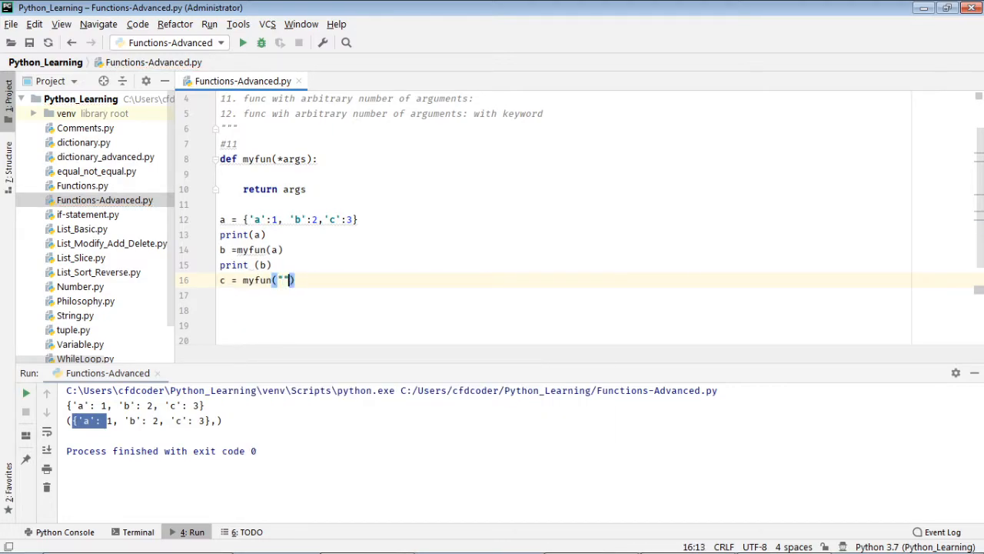
pyautogui.write('california')
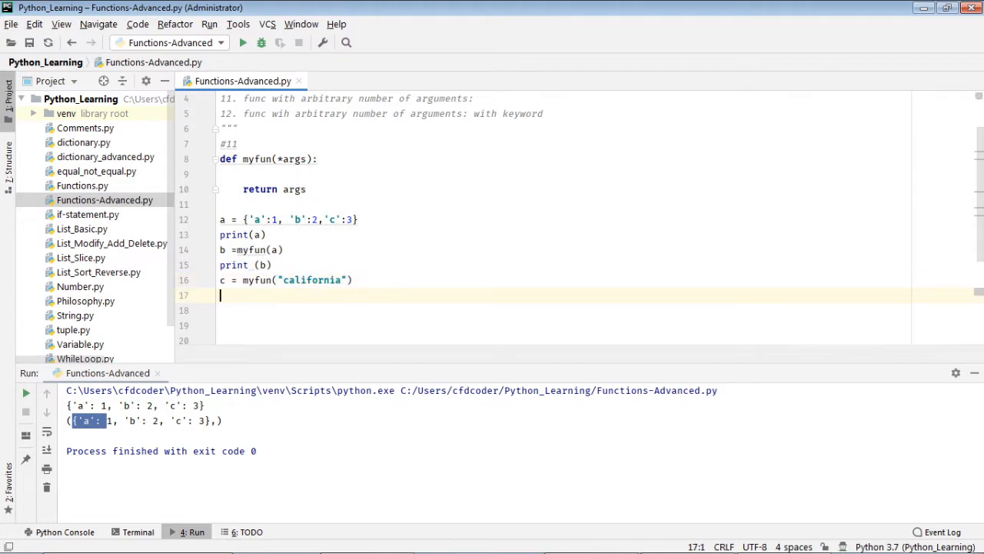
pyautogui.write('print(')
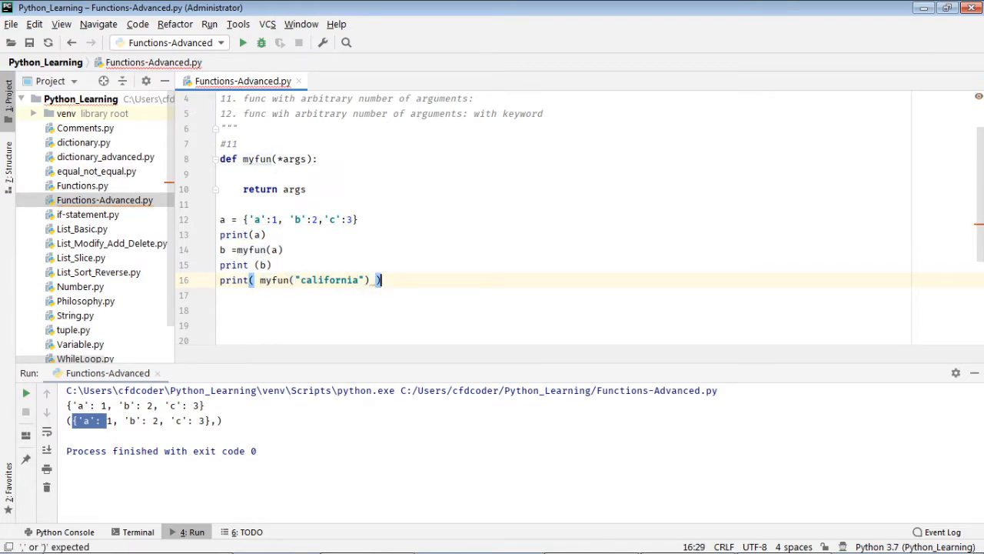
pyautogui.write('print')
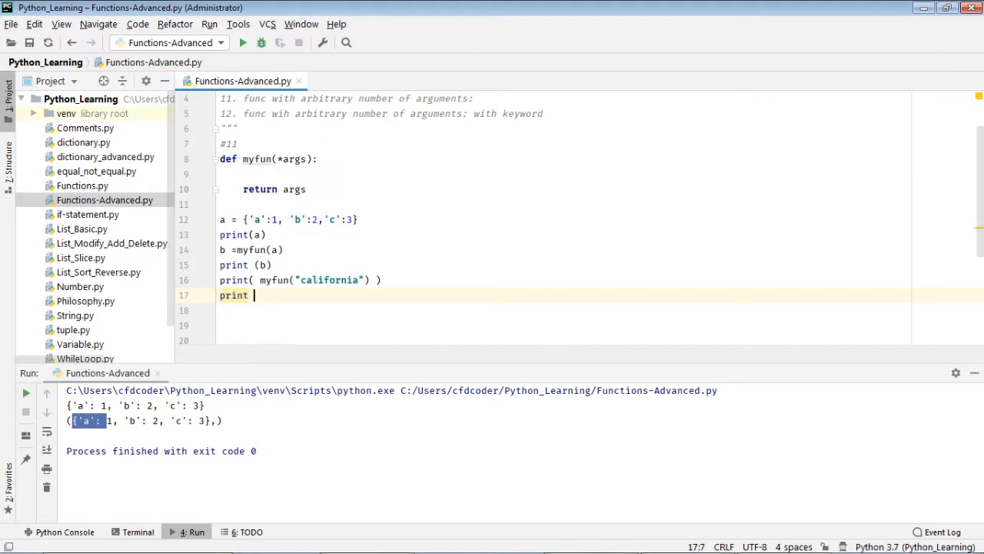
pyautogui.write('( myfun(')
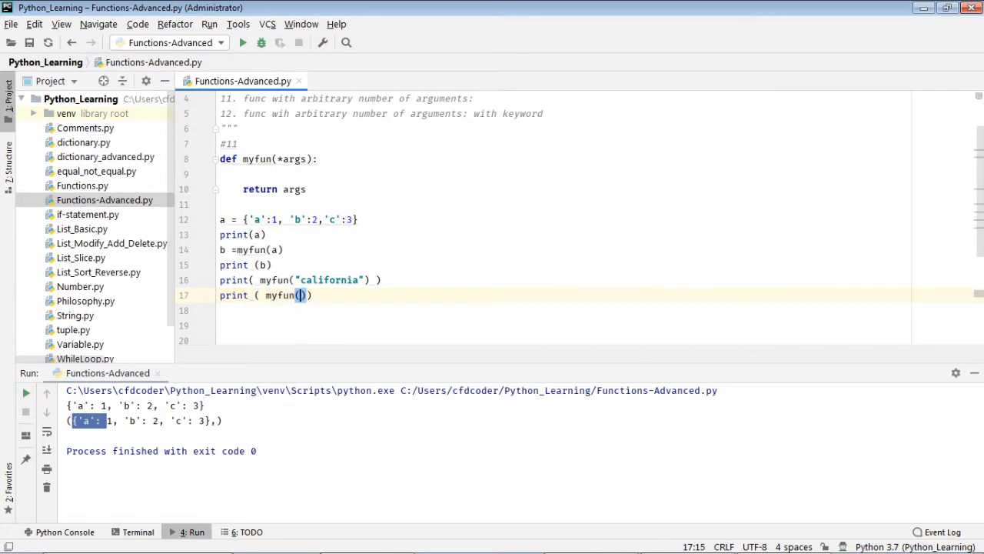
pyautogui.write('1234')
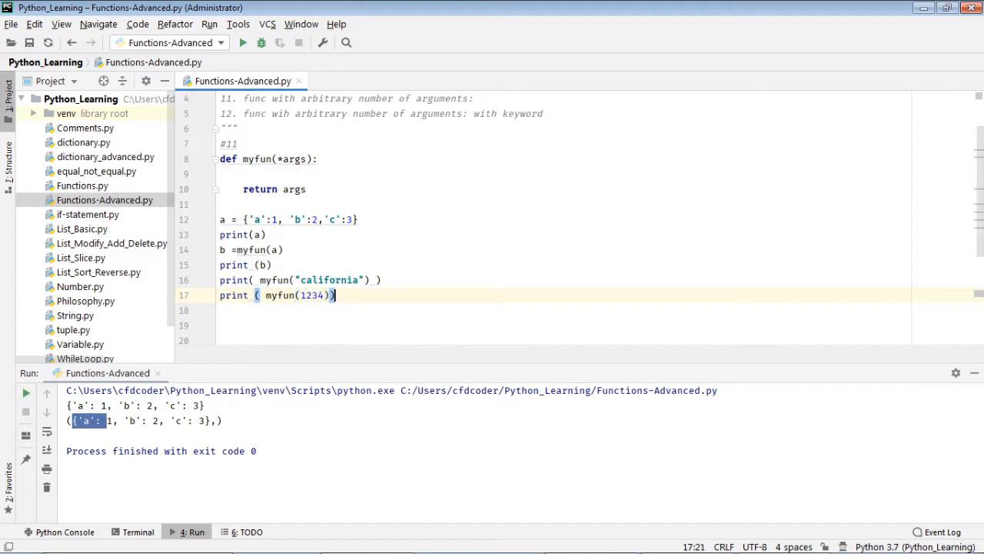
pyautogui.write('print (myfun(')
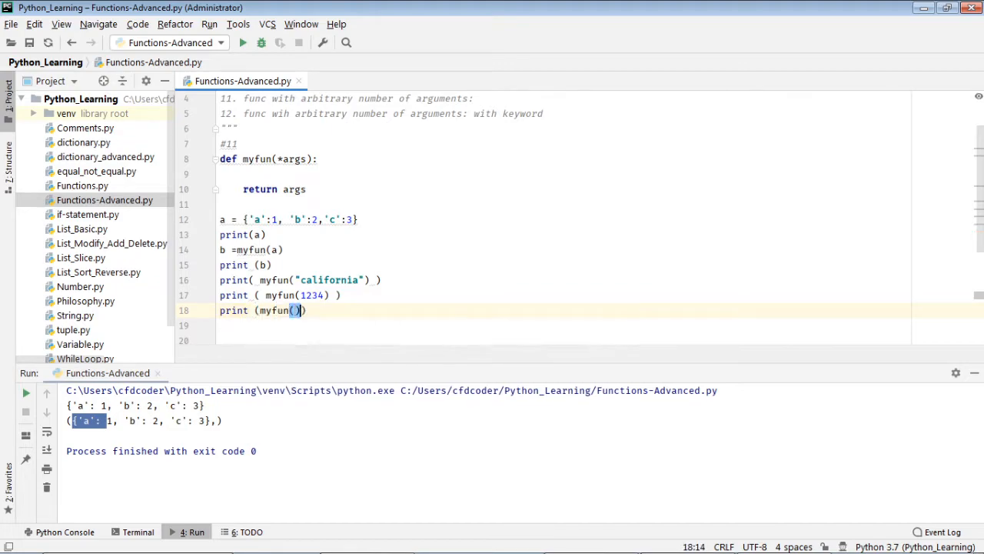
# Step: Add print(myfun("miami", 1234, [5,6,7], a))
pyautogui.write('"')
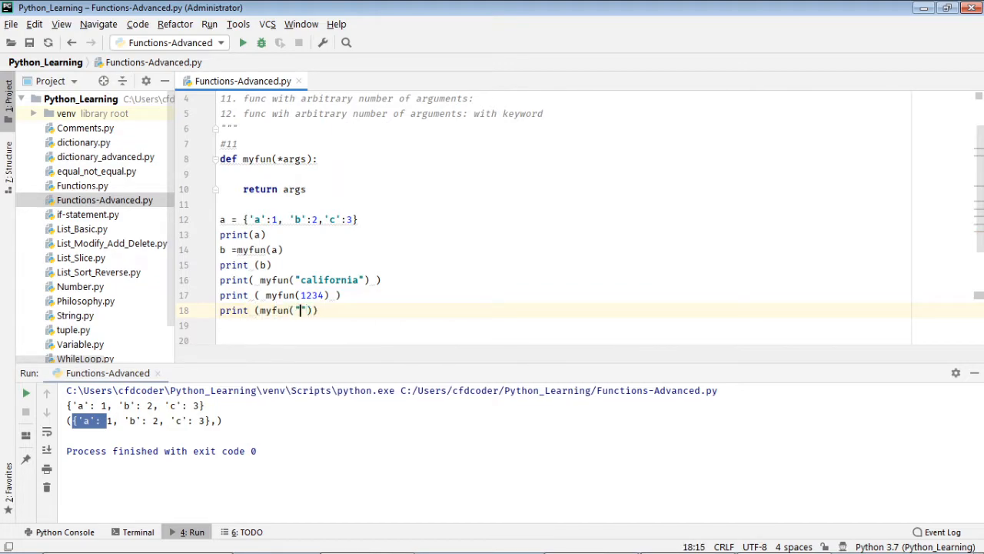
pyautogui.write('miami')
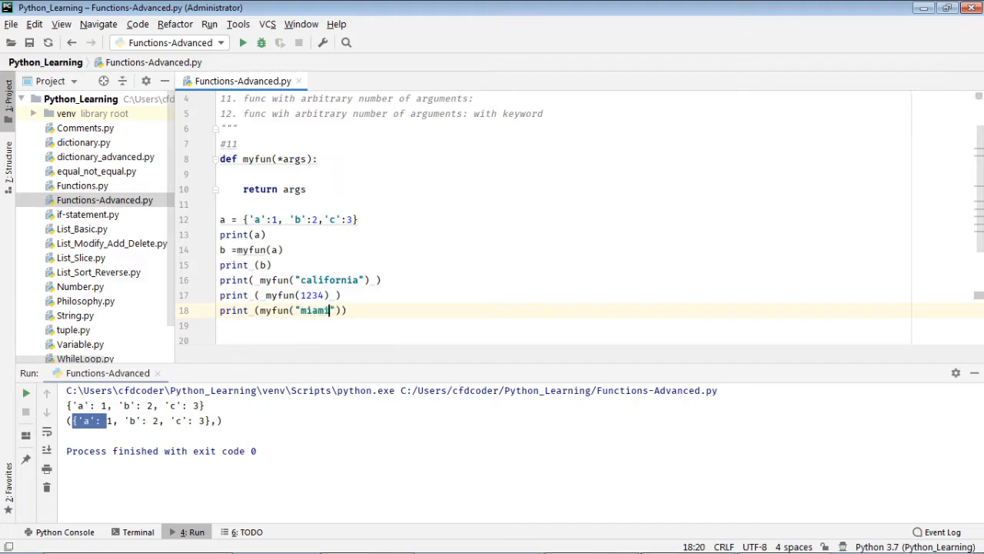
pyautogui.write(', 1234')
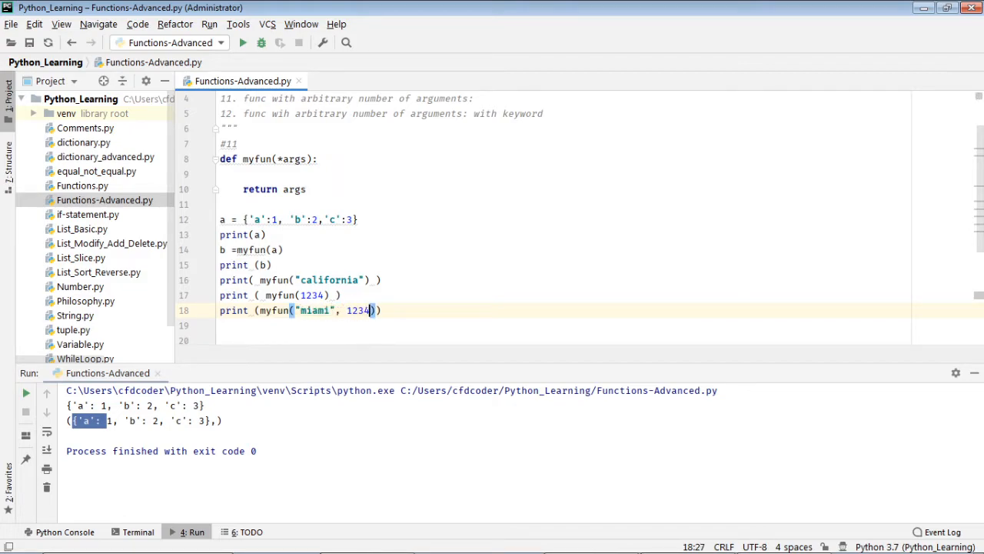
pyautogui.write('[')
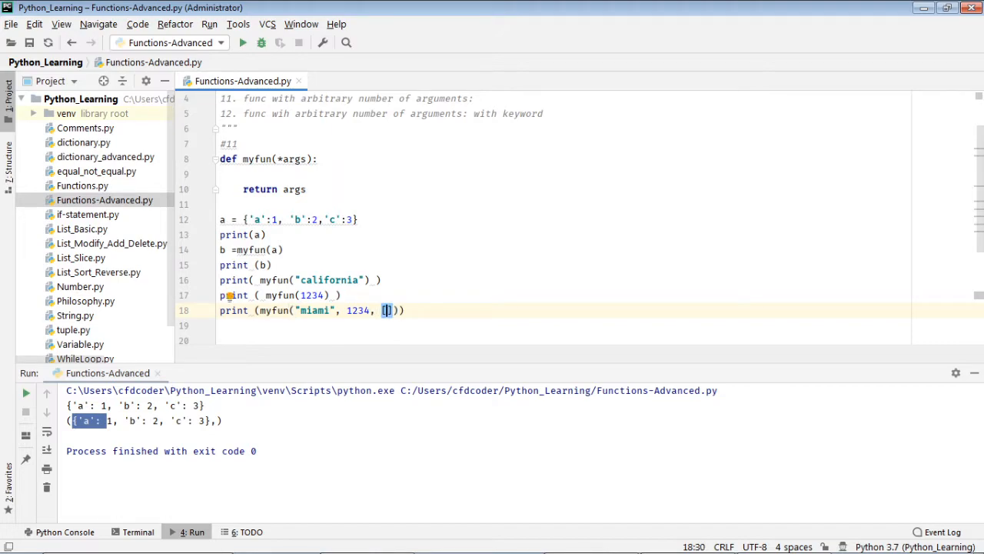
pyautogui.write('56')
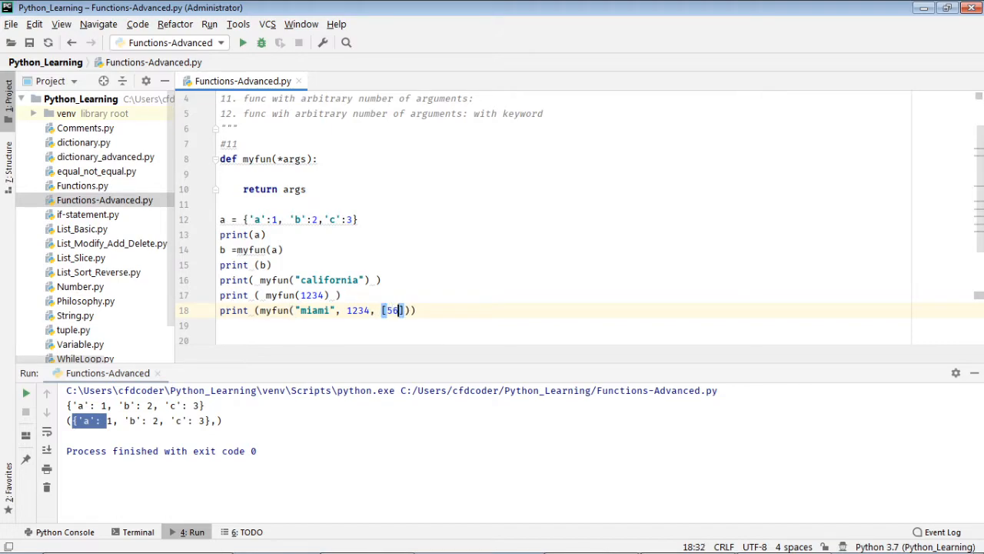
pyautogui.write(',6,7')
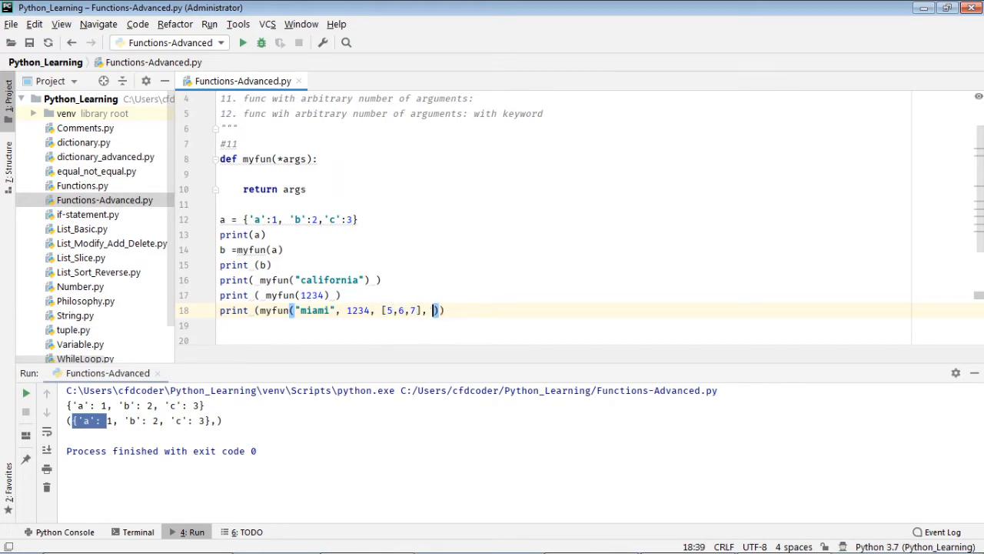
pyautogui.write('a')
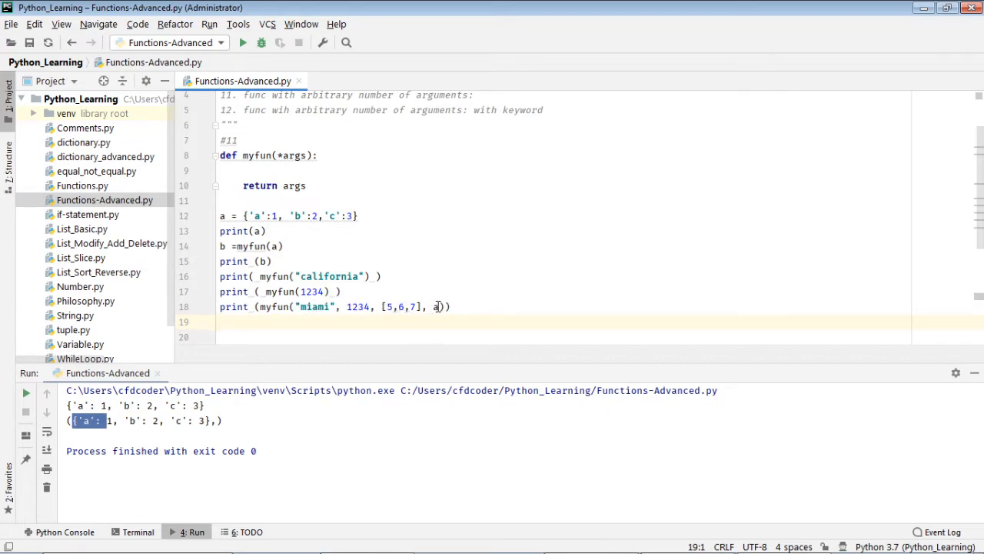
# Step: Run Functions-Advanced to show the ('california',), (1234,) and miami tuples in the output
pyautogui.rightClick(254, 231)
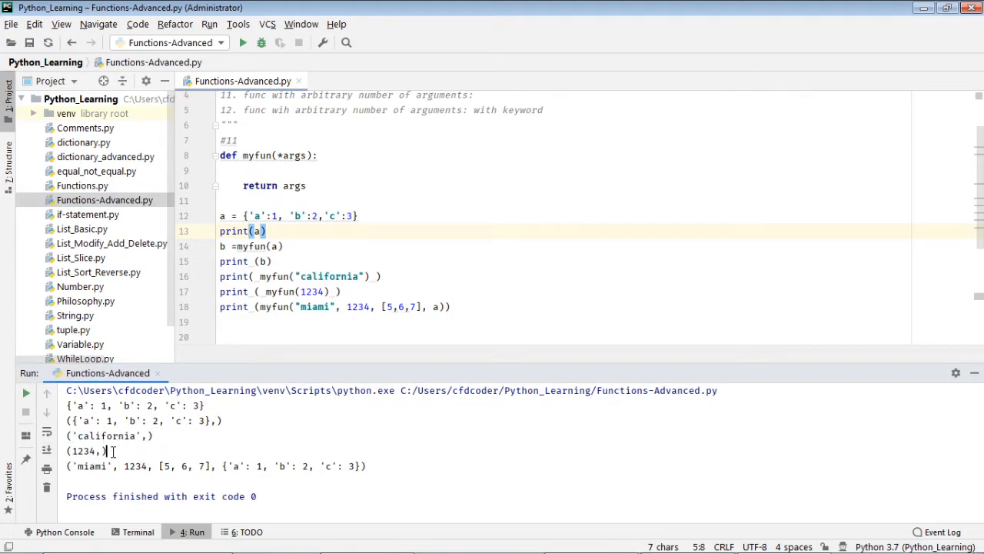
pyautogui.doubleClick(86, 451)
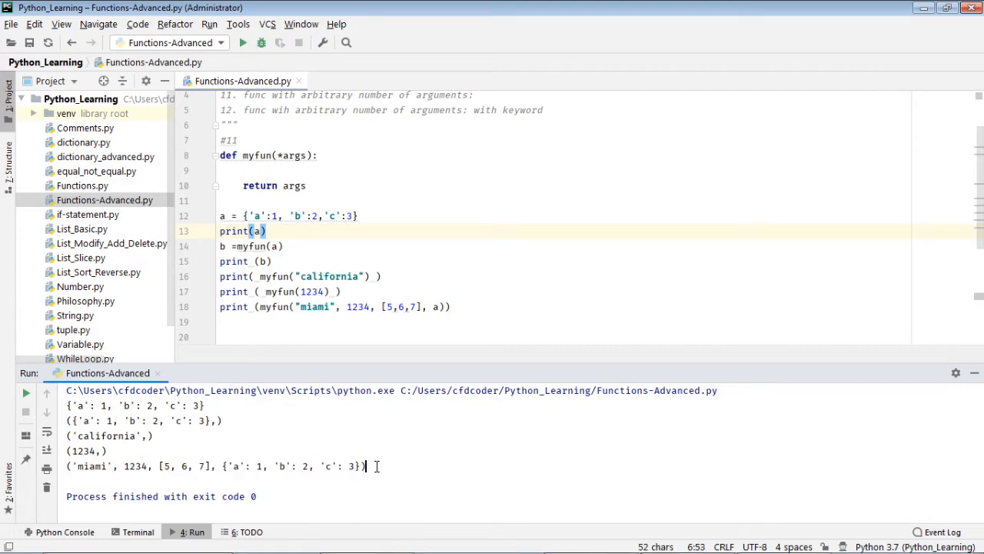
pyautogui.moveTo(320, 465)
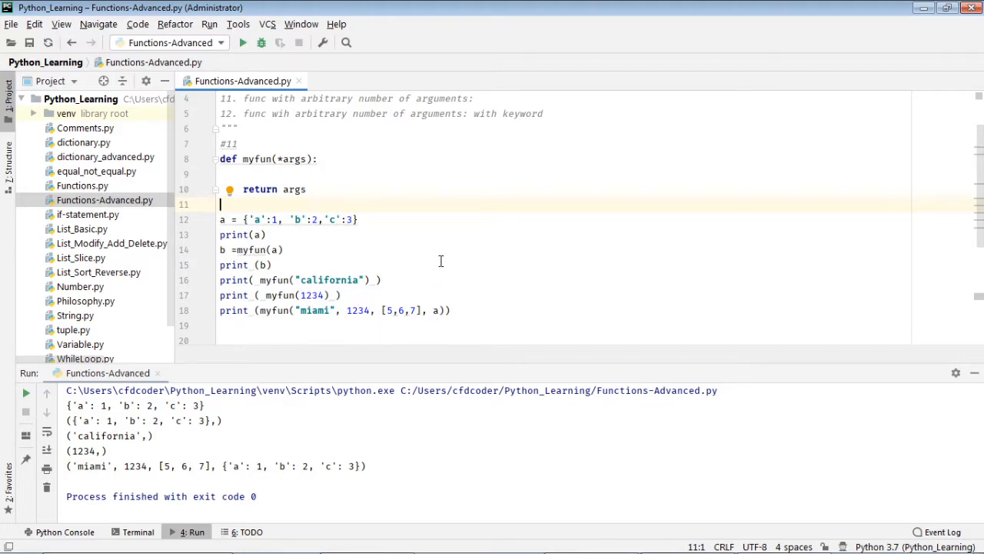
pyautogui.moveTo(392, 272)
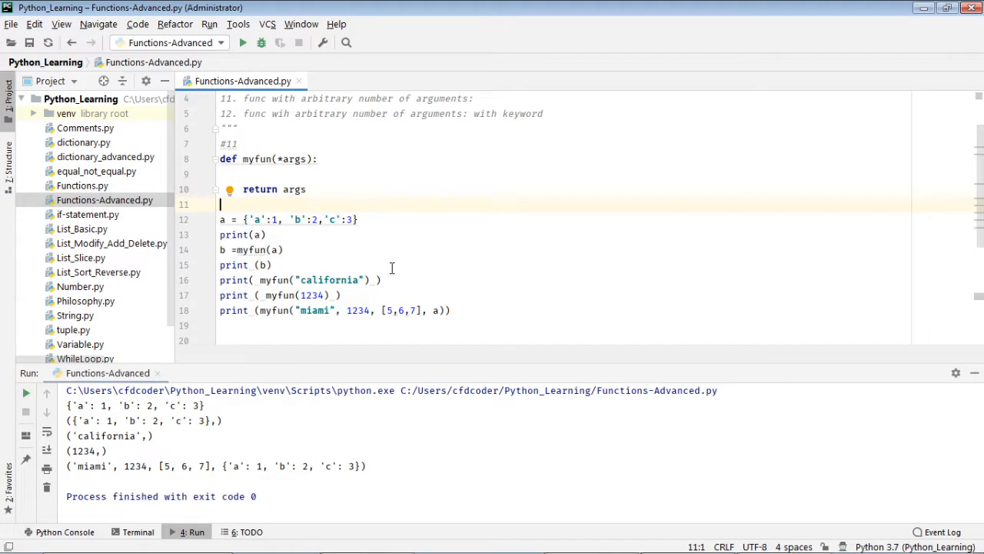
pyautogui.moveTo(400, 258)
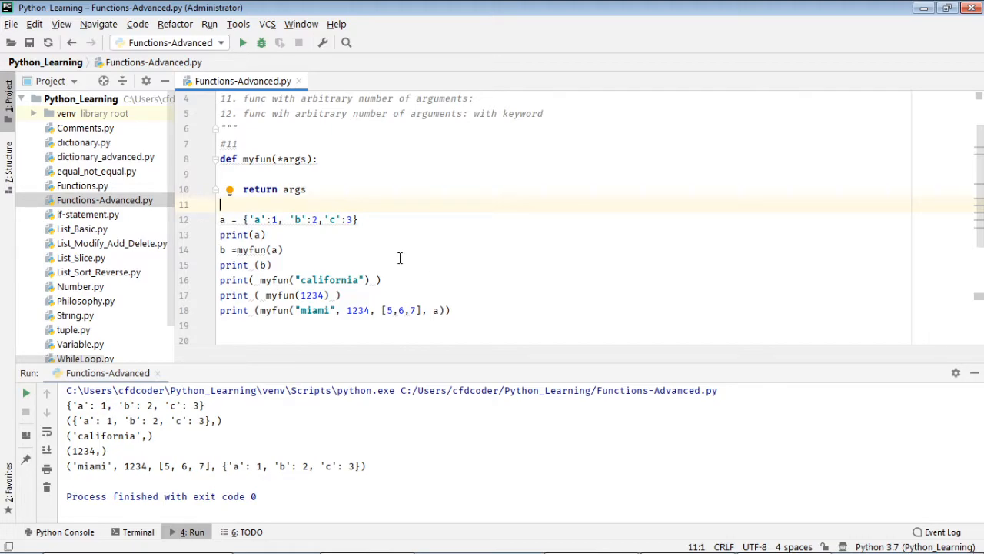
pyautogui.moveTo(415, 244)
pyautogui.write('2')
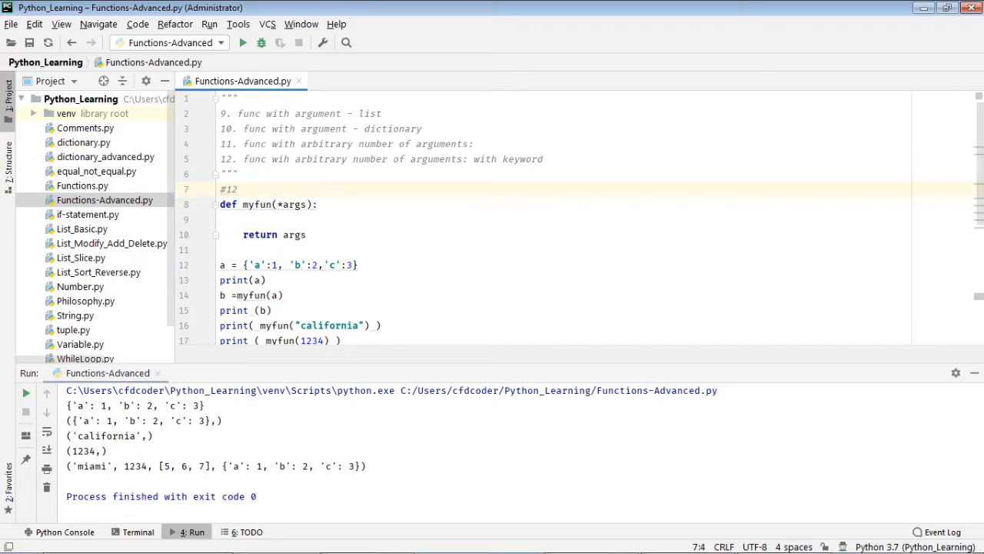
# Step: Renumber the section to #12 and add a for key, value loop over args.items()
pyautogui.click(240, 203)
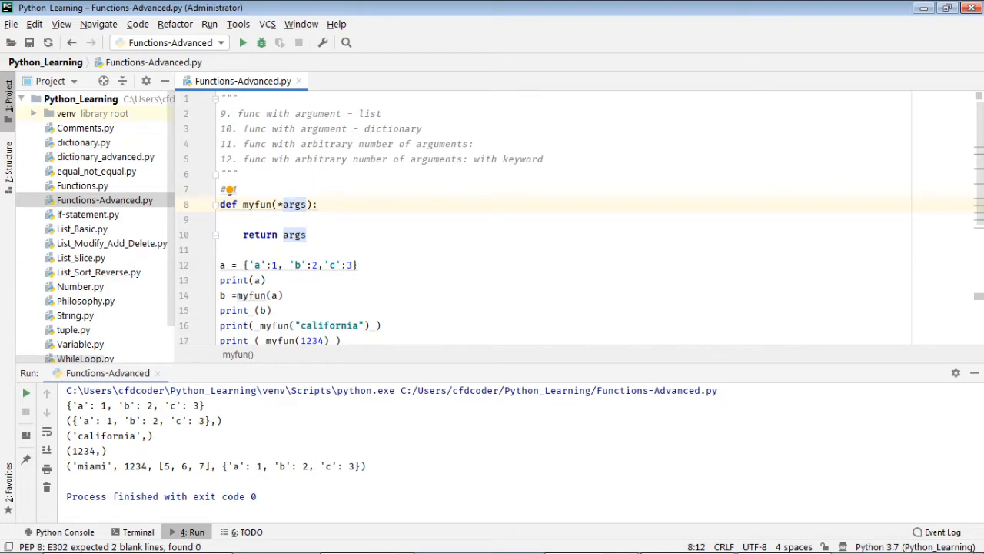
pyautogui.write('11')
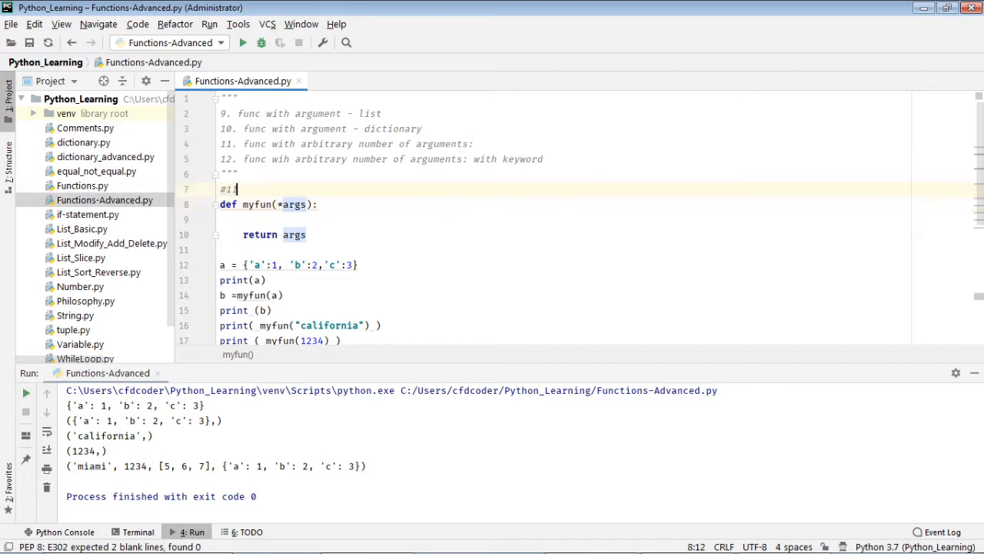
pyautogui.write('2')
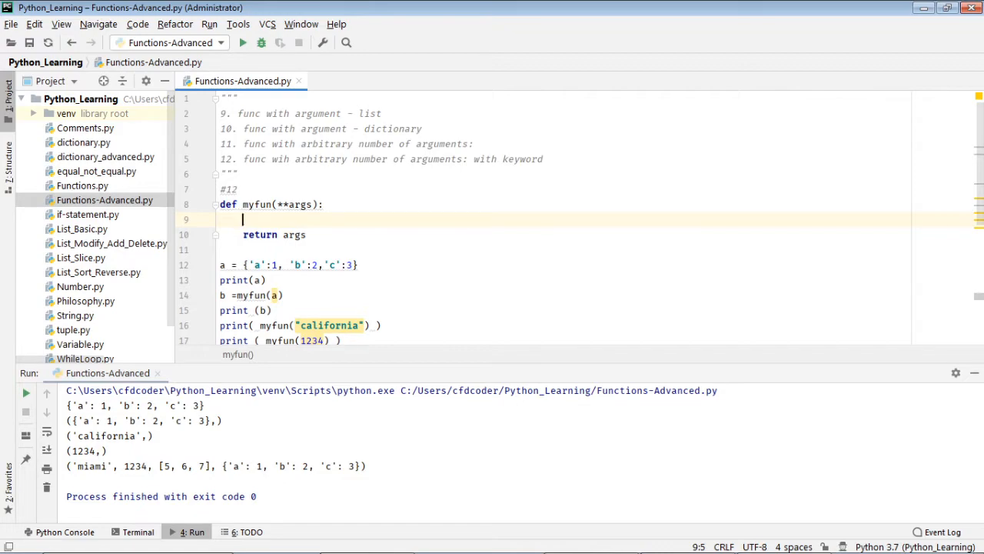
pyautogui.write('for key,')
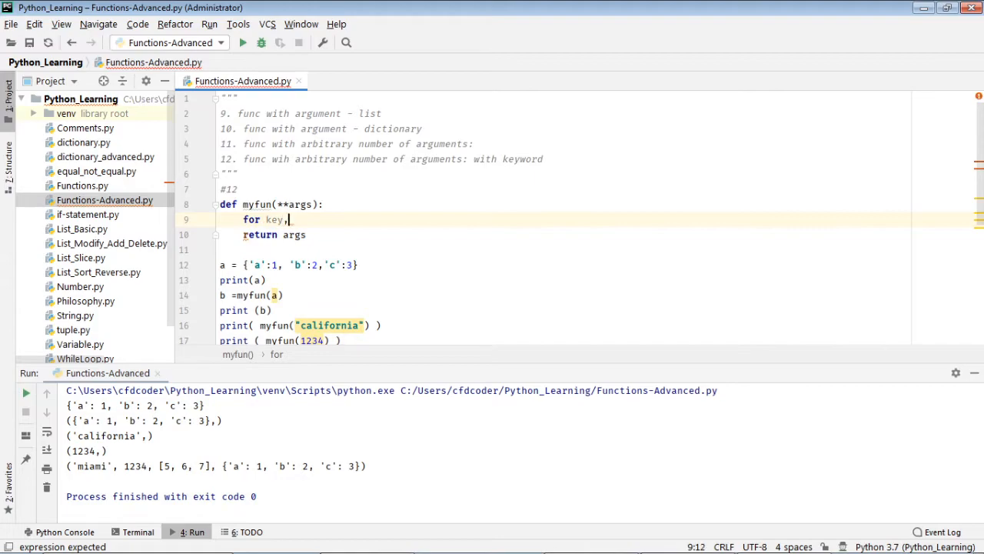
pyautogui.write('value in')
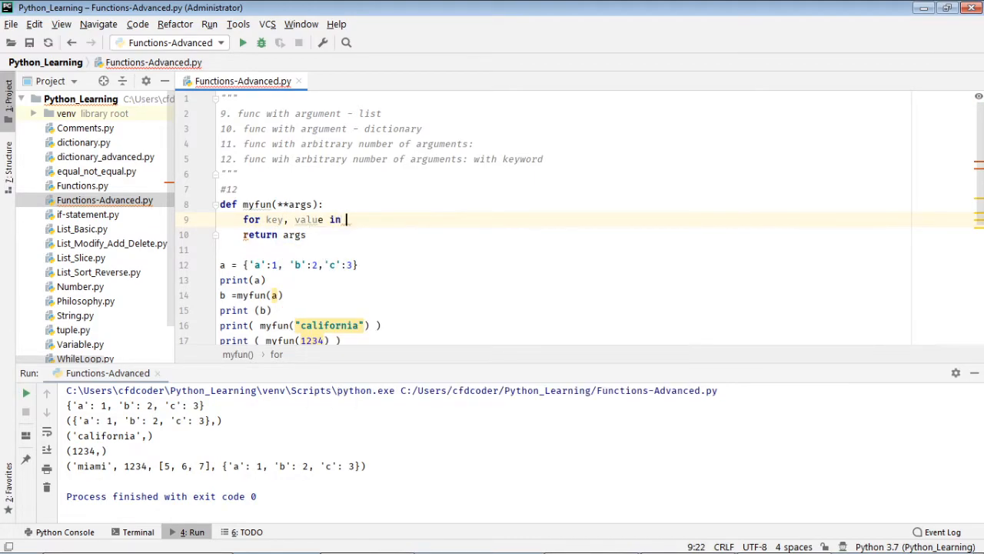
pyautogui.write('args.')
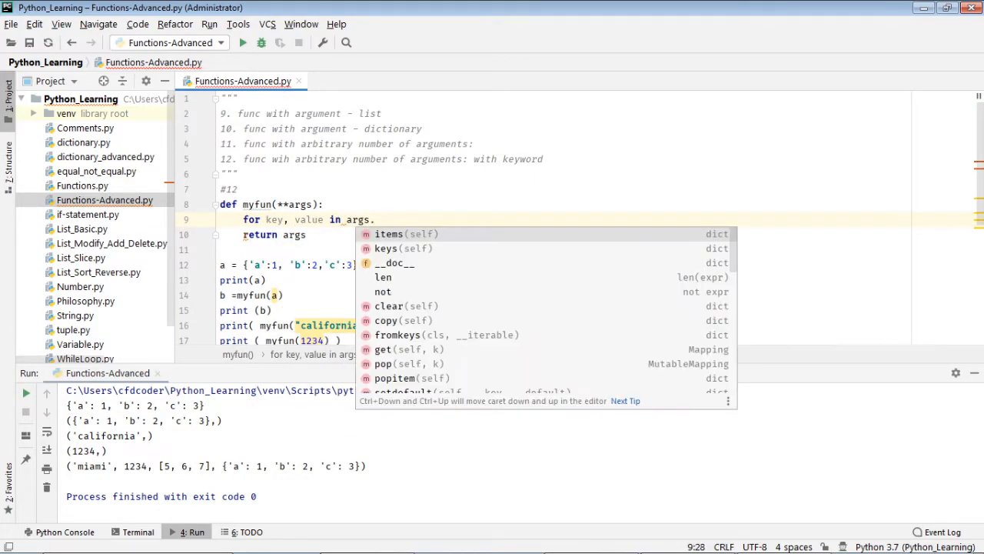
pyautogui.click(388, 234)
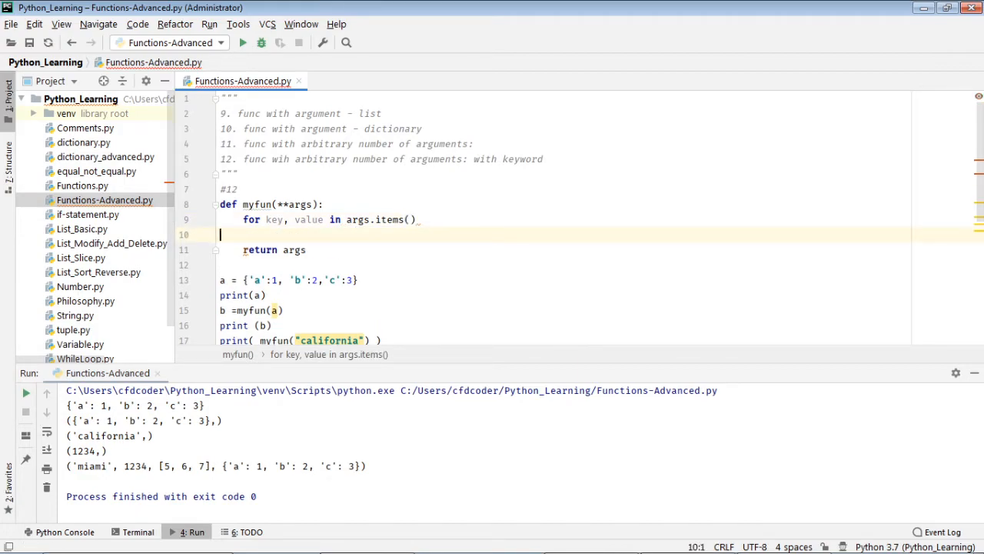
# Step: Print key, ' # ', value inside the loop and keep return args
pyautogui.write('print (')
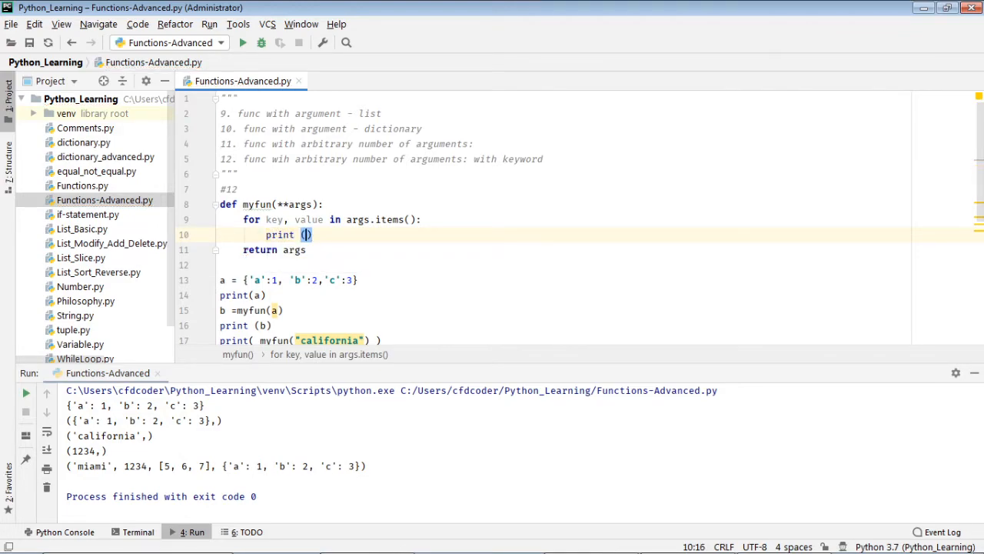
pyautogui.write('key,')
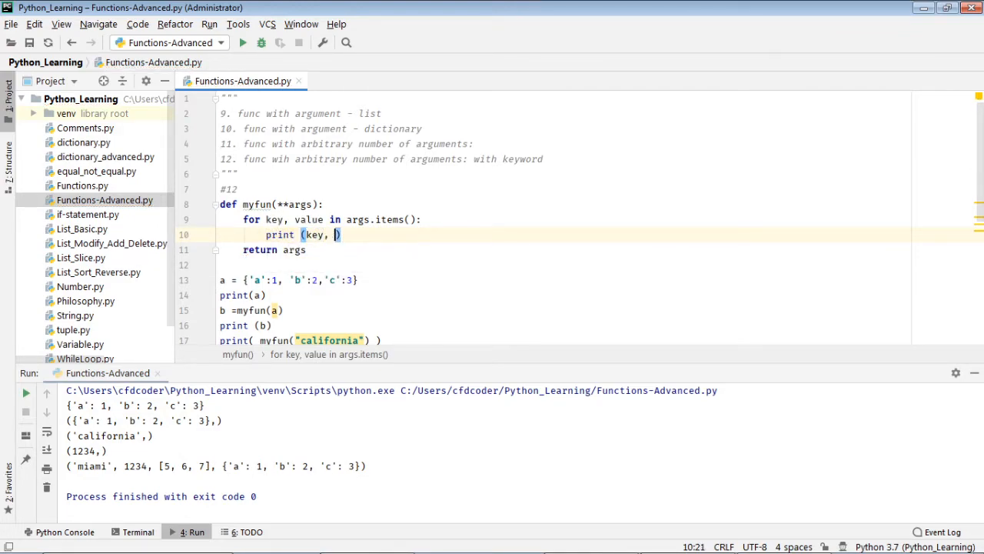
pyautogui.write('value')
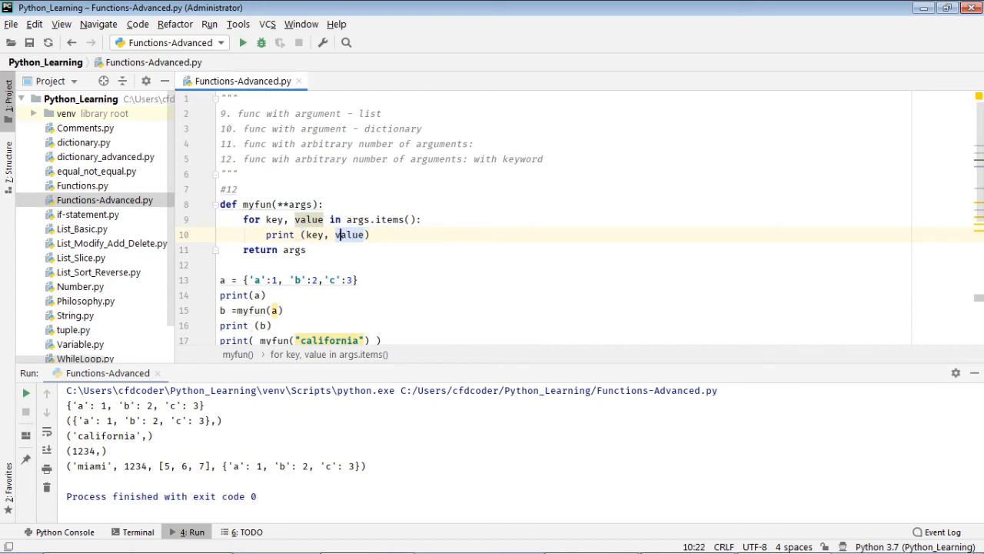
pyautogui.write("'',")
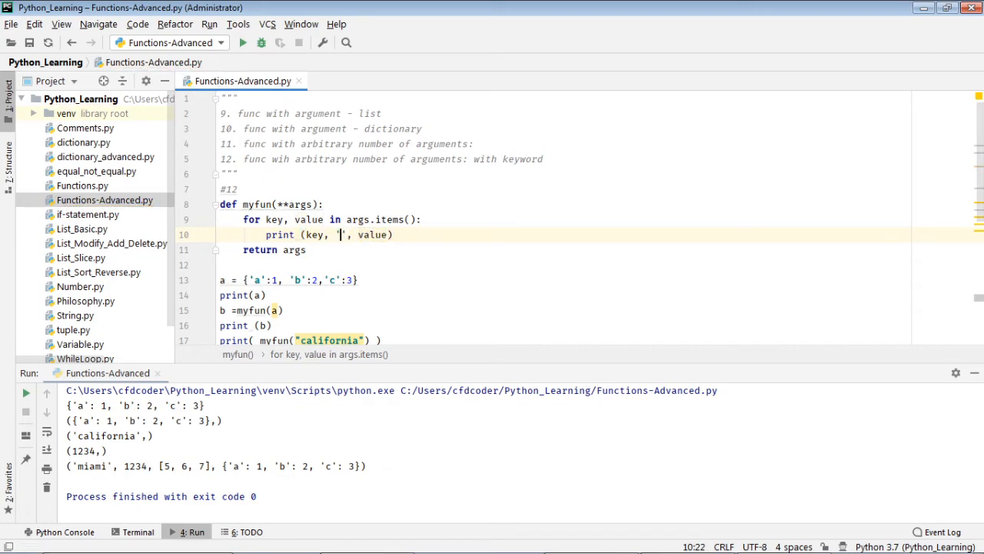
pyautogui.write('#')
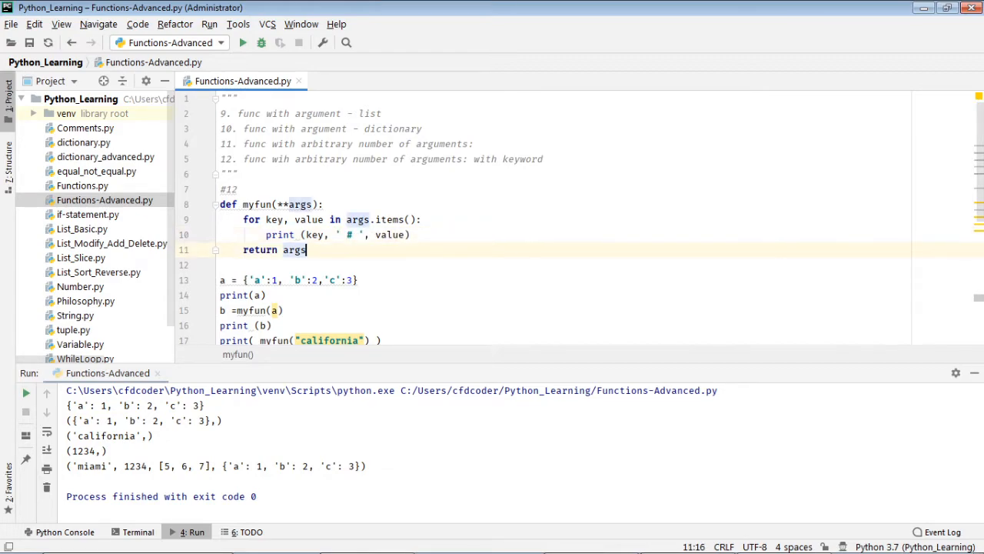
pyautogui.press('Backspace')
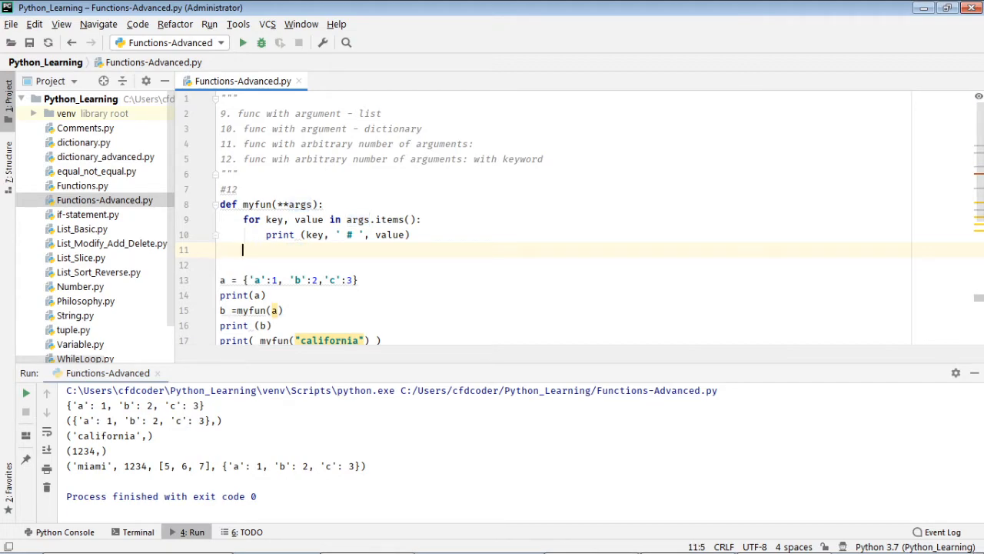
pyautogui.write('return args')
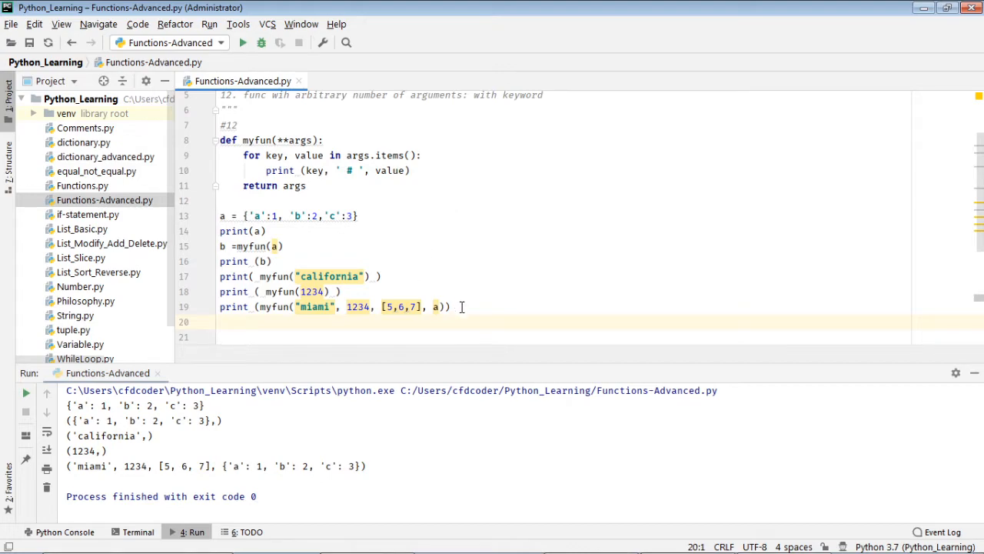
# Step: Replace the old test calls with print(myfun(a=1,b=2,c=3)) so it prints a # 1, b # 2, c # 3
pyautogui.moveTo(222, 215); pyautogui.dragTo(449, 306)
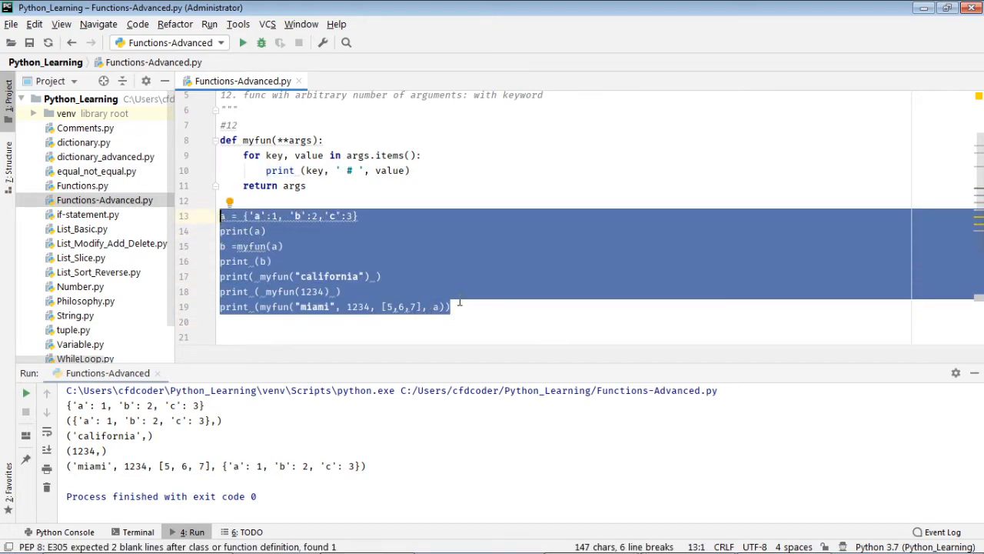
pyautogui.press('Delete')
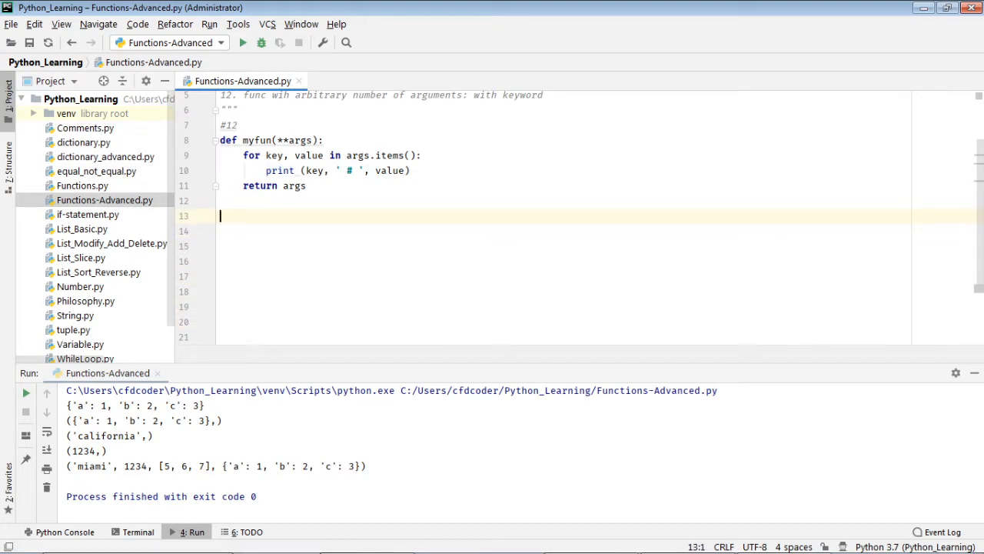
pyautogui.write('print')
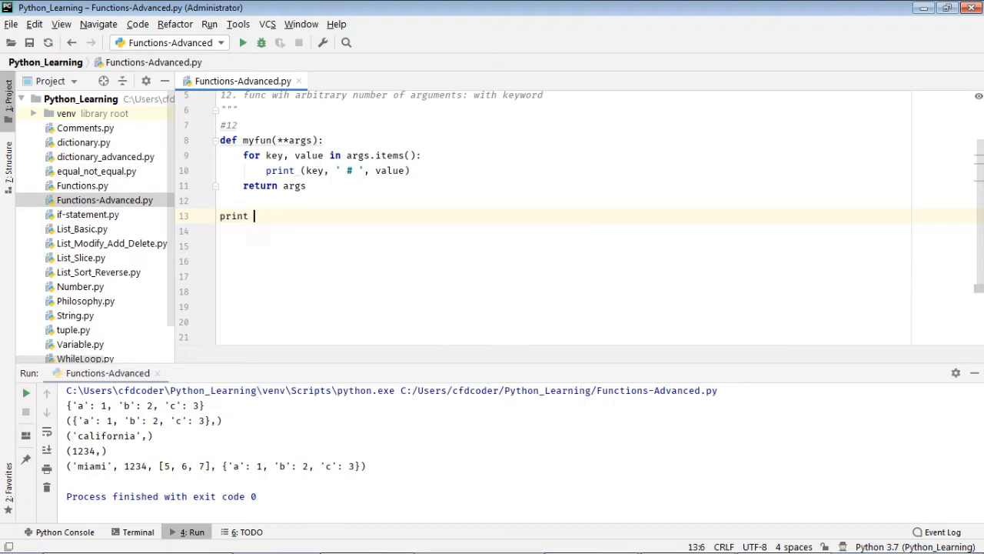
pyautogui.write('(my')
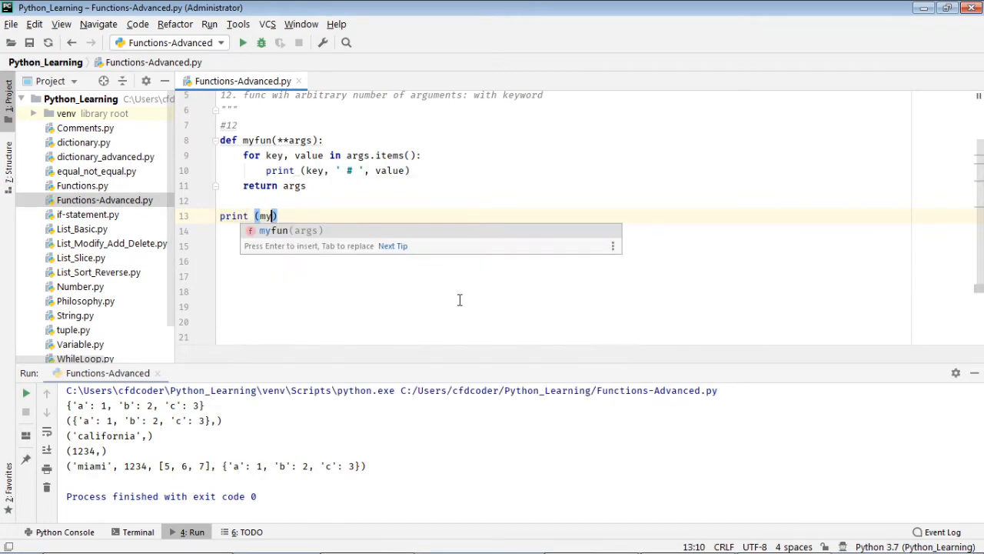
pyautogui.press('Tab')
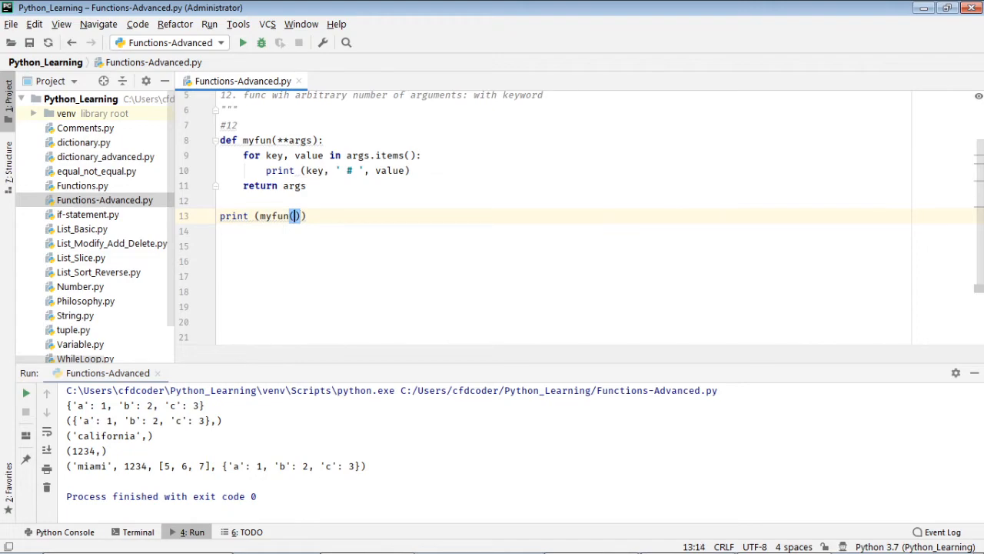
pyautogui.write('a=1,')
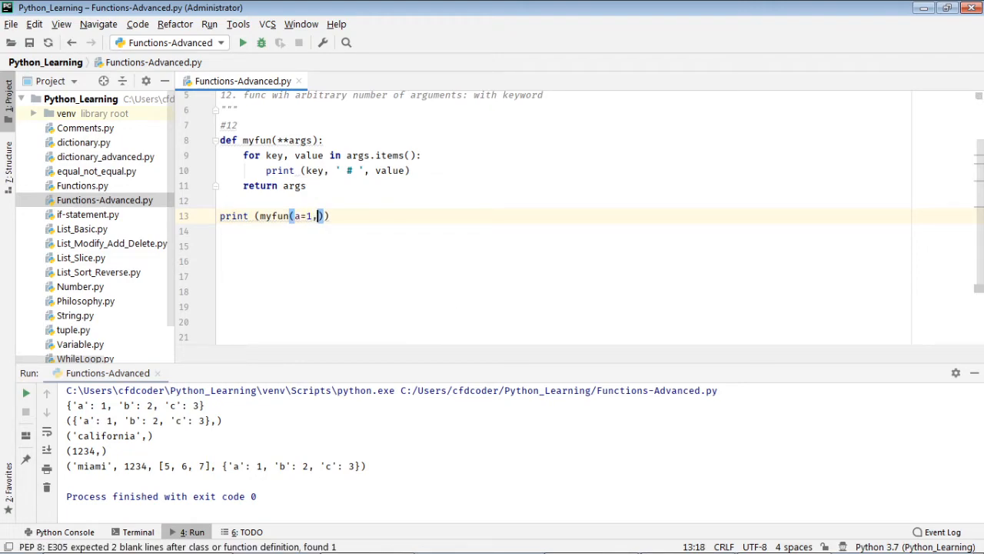
pyautogui.write('b=2,c=3')
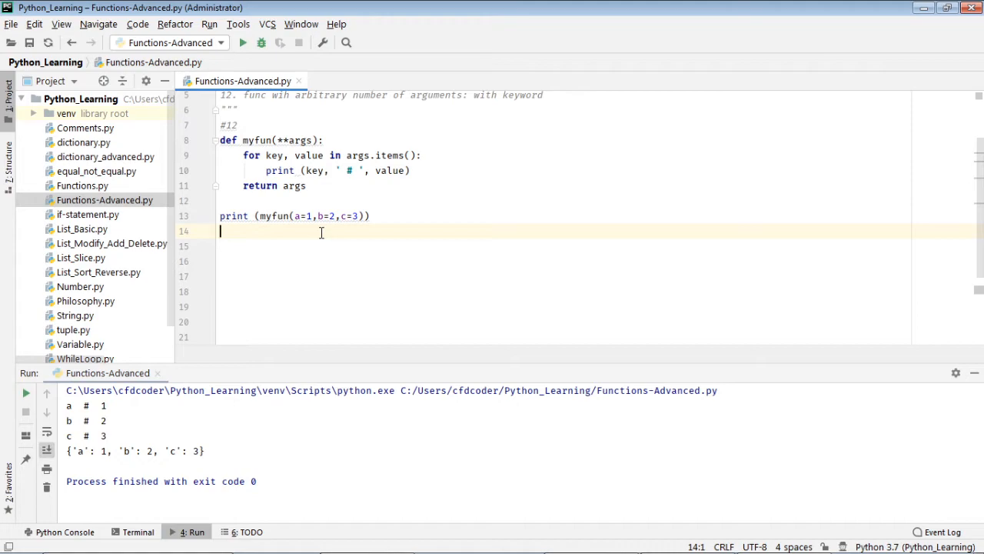
pyautogui.moveTo(203, 384)
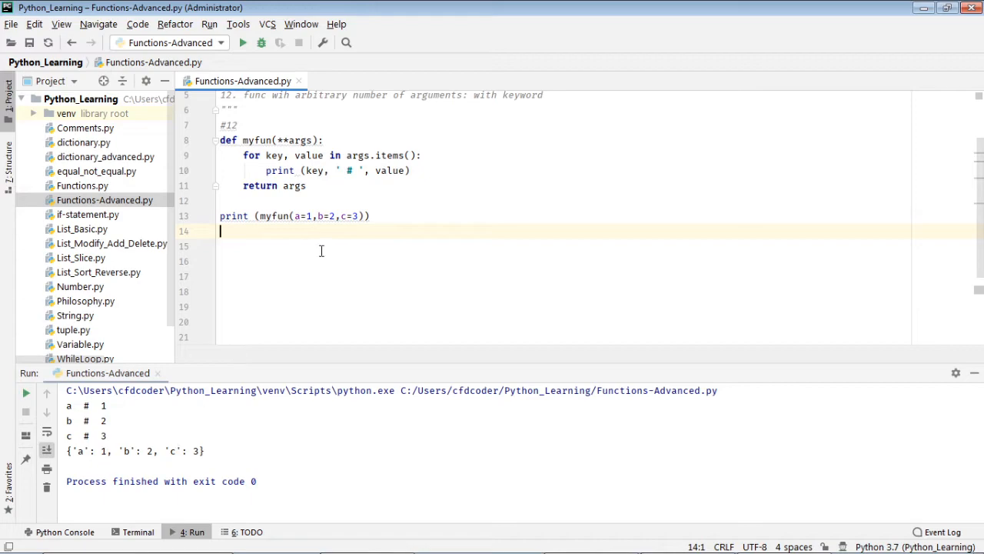
# Step: Add print(myfun(1,2,3)), which raises TypeError: myfun() takes 0 positional arguments
pyautogui.write('print')
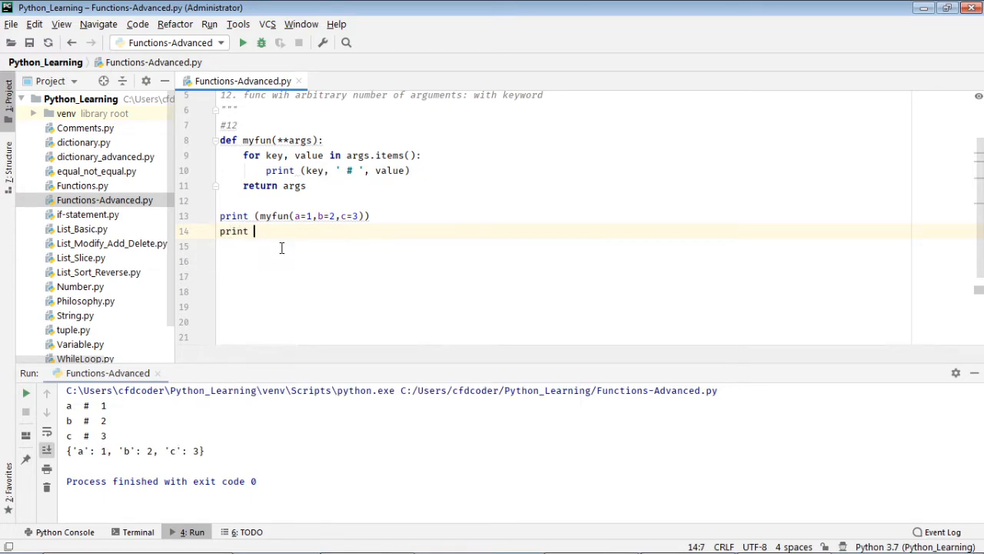
pyautogui.write('(myfun(')
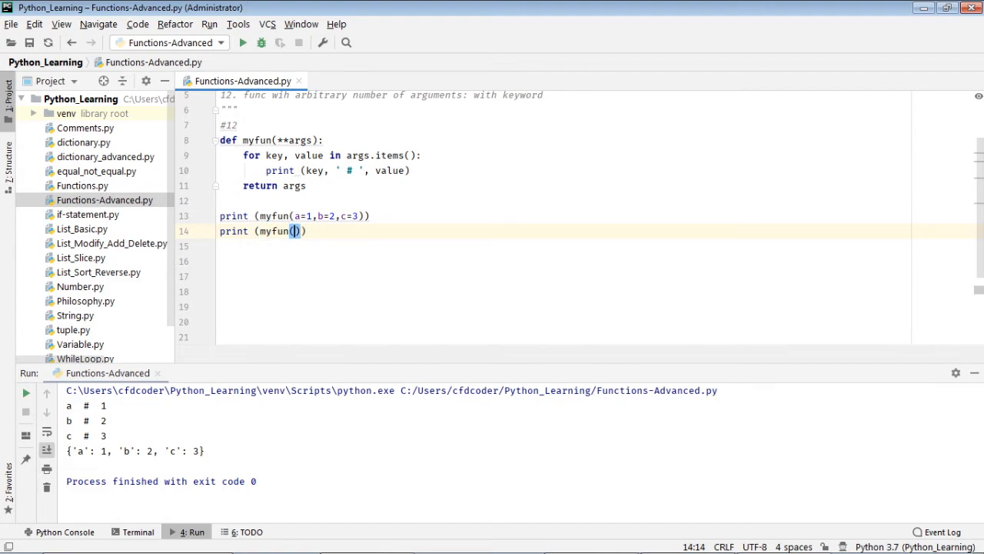
pyautogui.write('1,2,3')
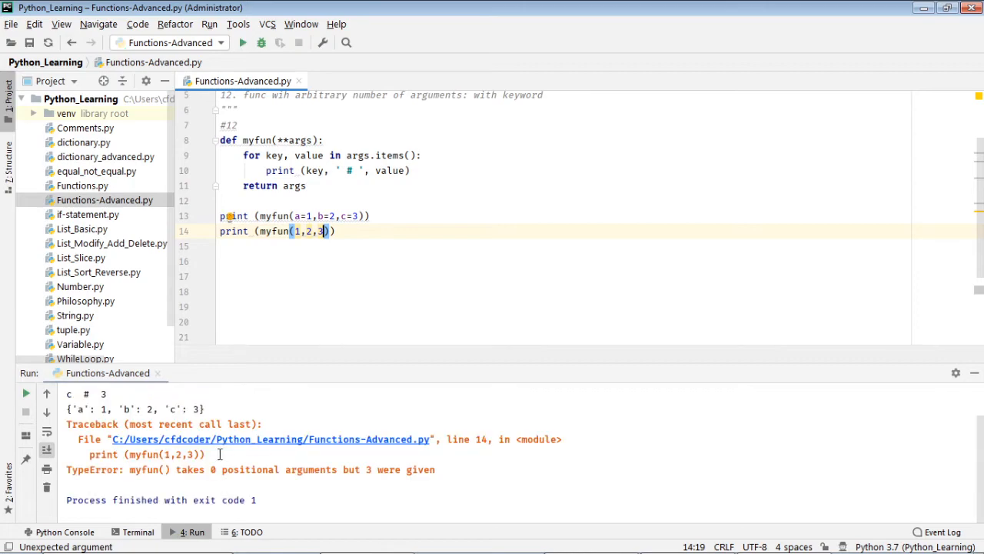
pyautogui.moveTo(350, 230)
pyautogui.write("'")
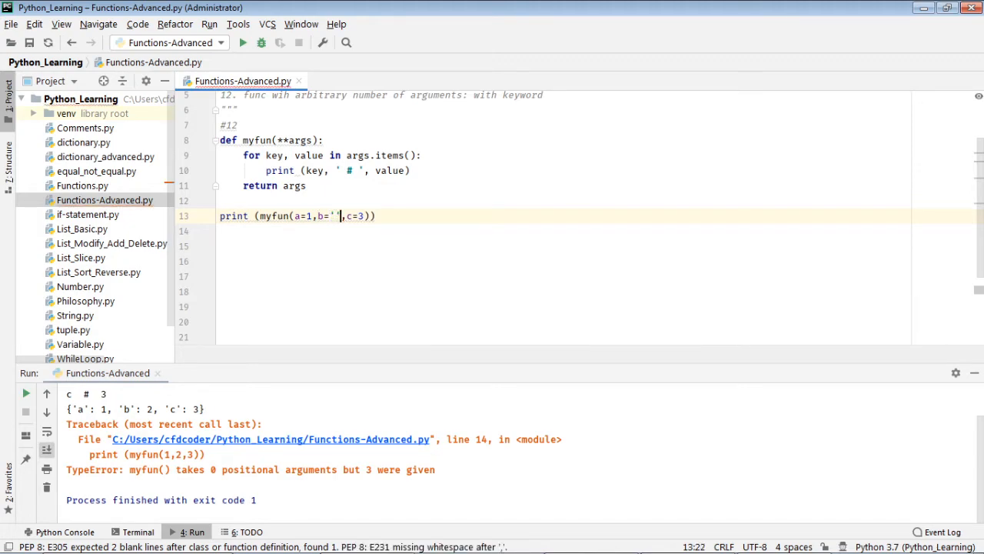
# Step: Change b=2 to b='new york' in the myfun call so the output shows b # new york
pyautogui.write('n')
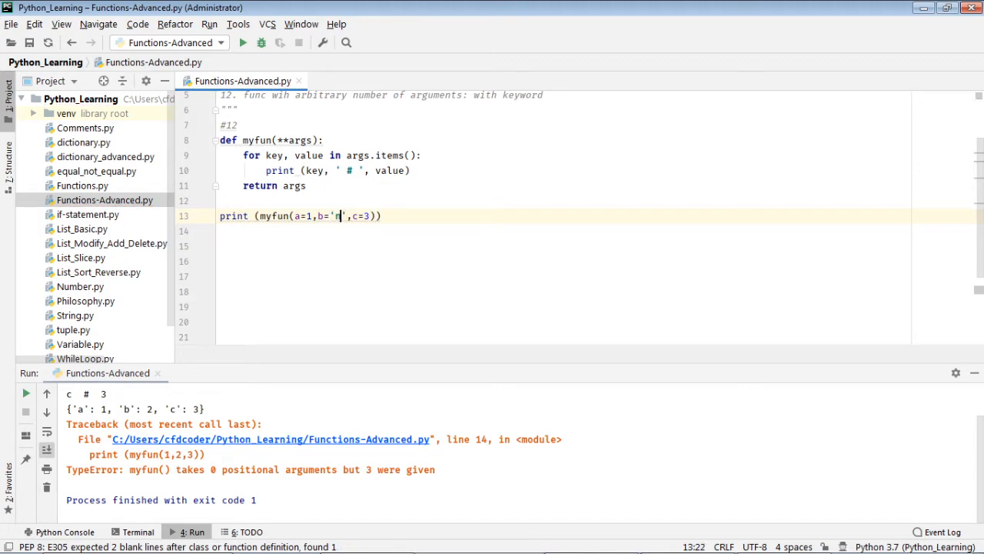
pyautogui.write('ew york')
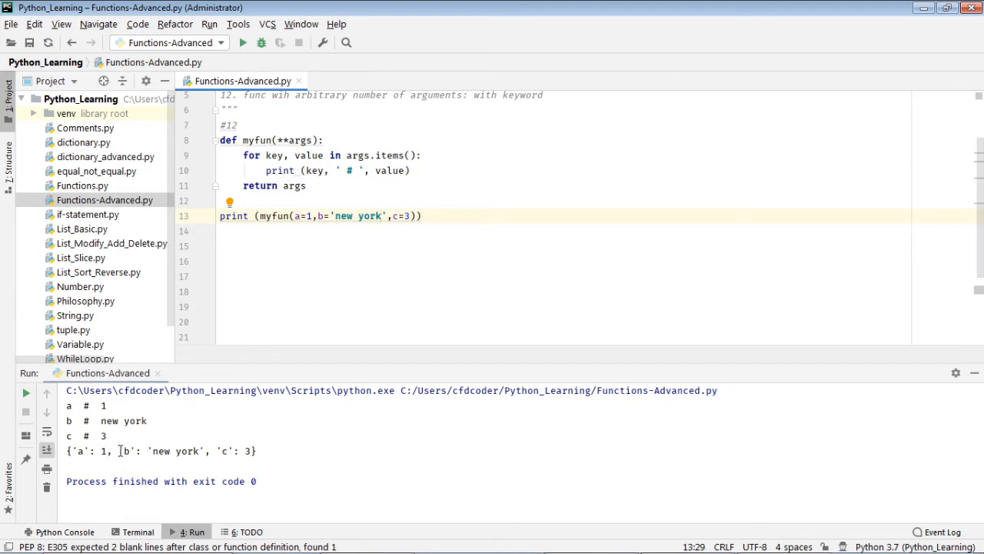
pyautogui.moveTo(136, 450)
pyautogui.write(', ')
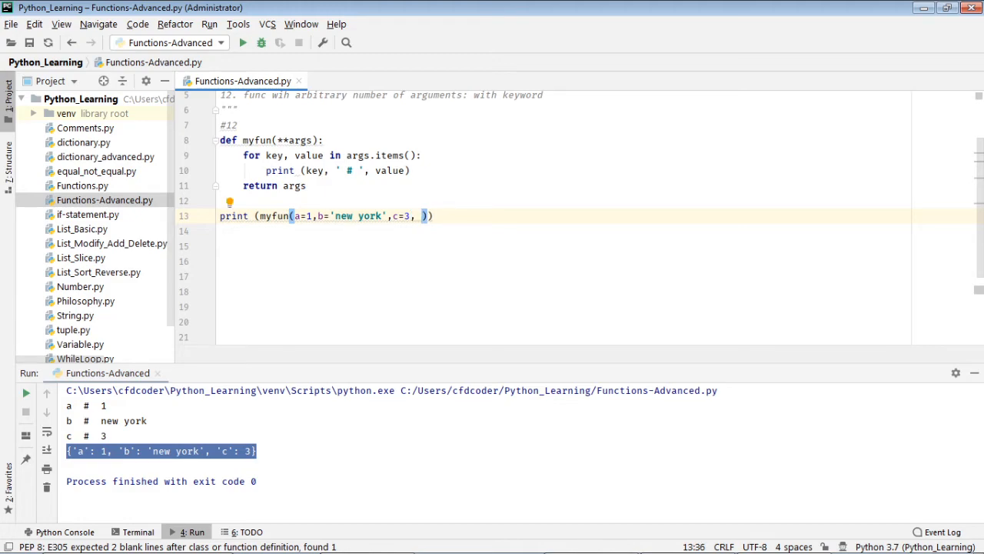
# Step: Append x=3.14 and z=[1.1,1.2,1.3] to the myfun call
pyautogui.write('x=')
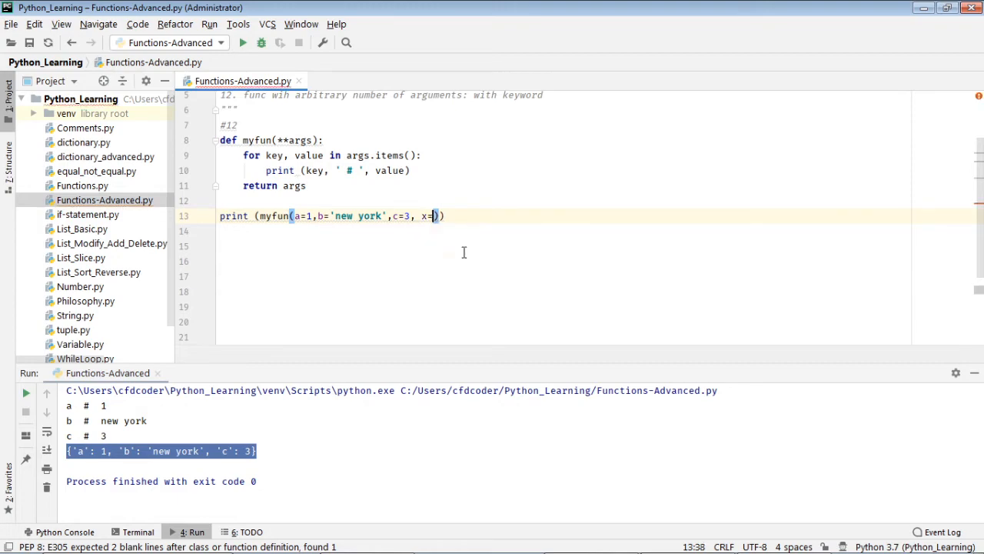
pyautogui.write('1.')
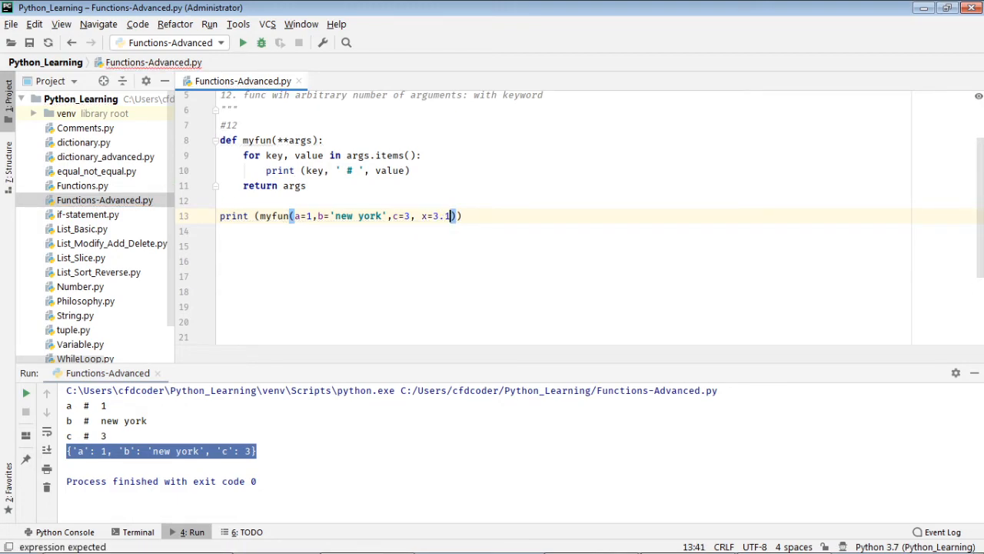
pyautogui.write('4,')
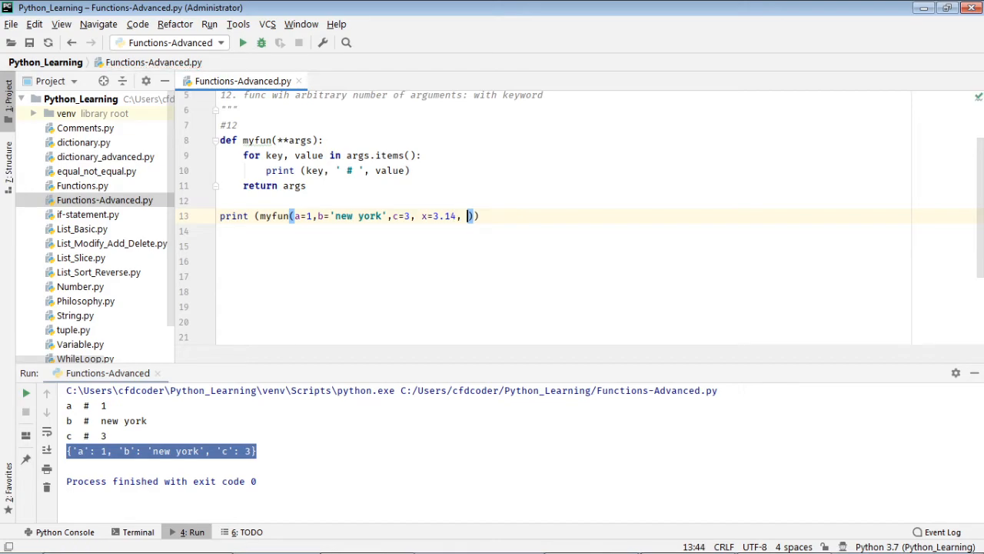
pyautogui.write('z=[')
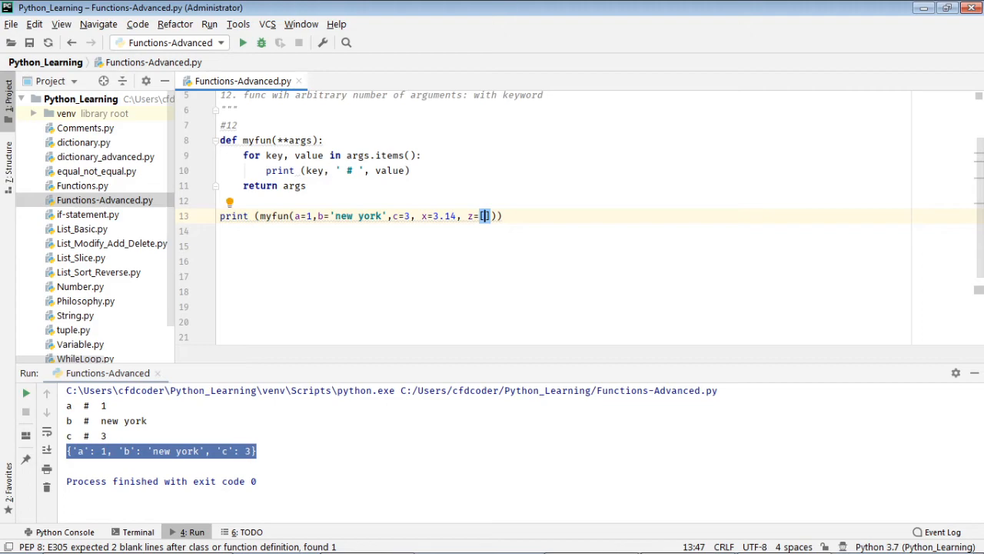
pyautogui.write('1.1,1.2,1.3')
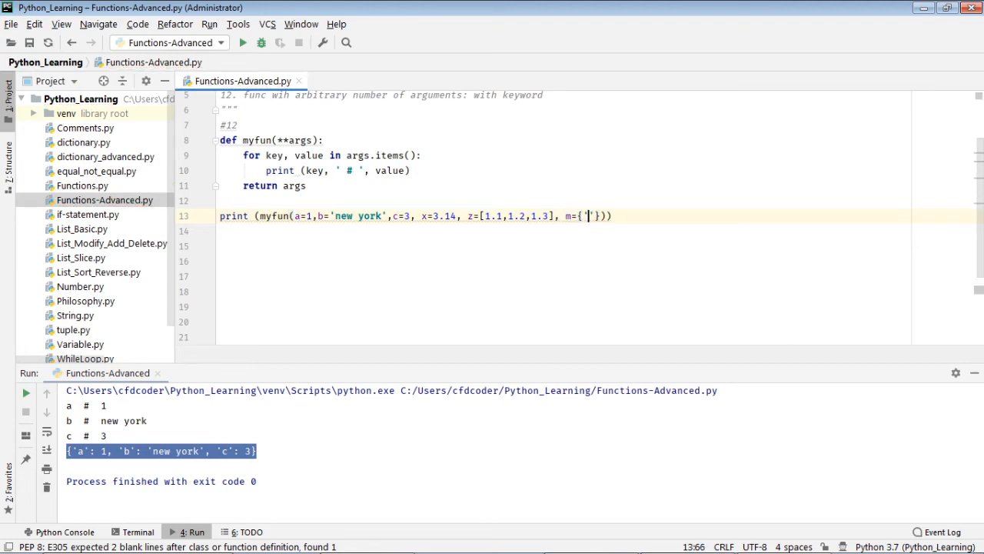
# Step: Append the dictionary m={'aa':11,'bb':22} to the myfun call
pyautogui.write('aa')
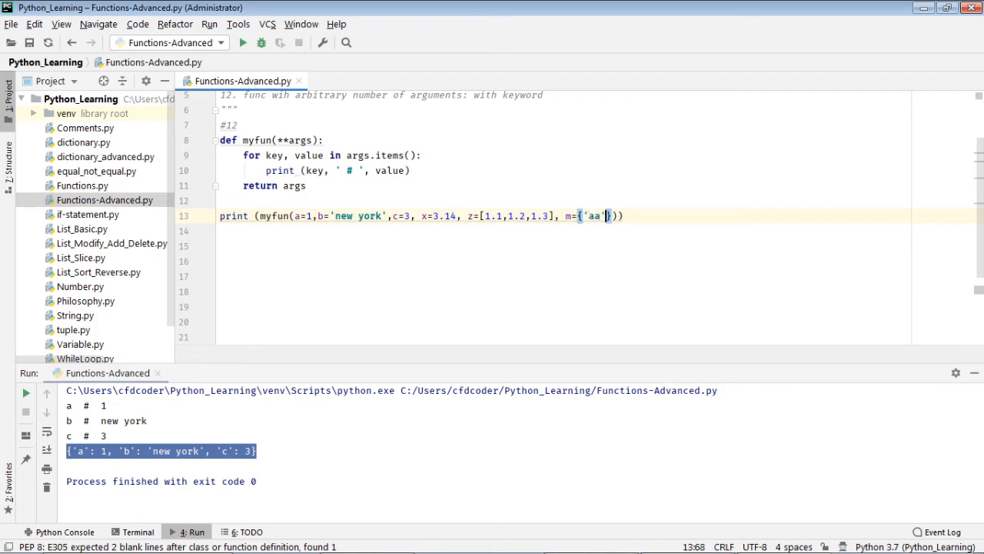
pyautogui.write(':11,')
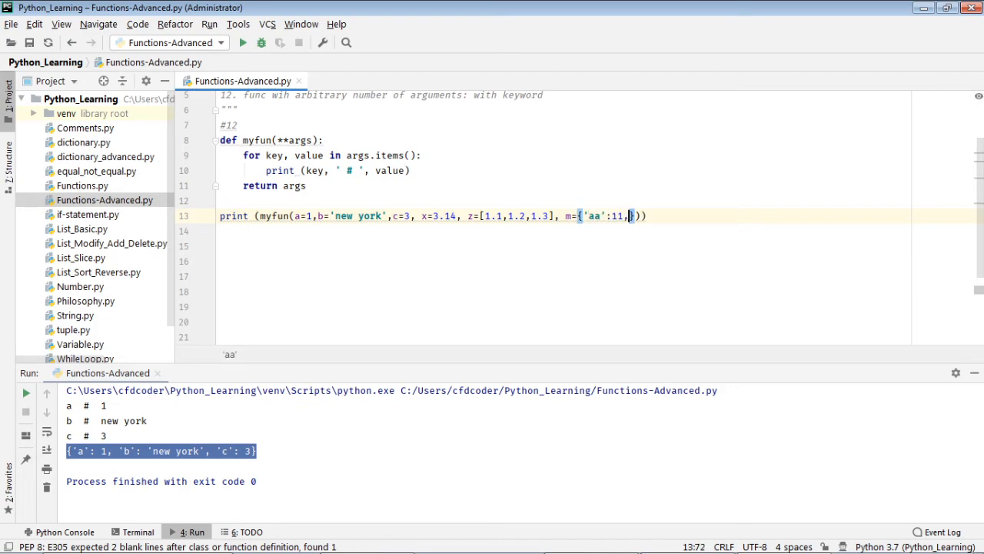
pyautogui.write("'bb'")
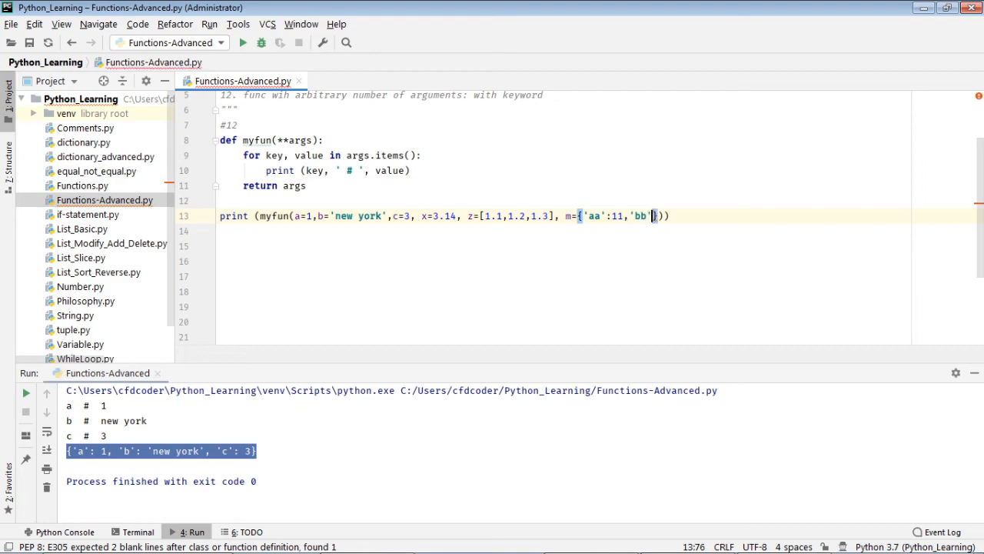
pyautogui.write('22')
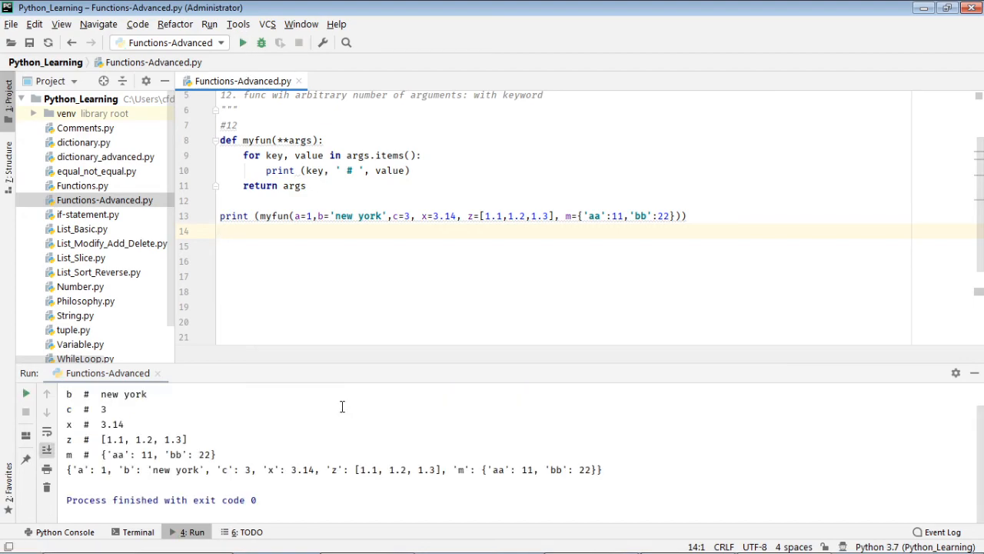
pyautogui.moveTo(140, 472)
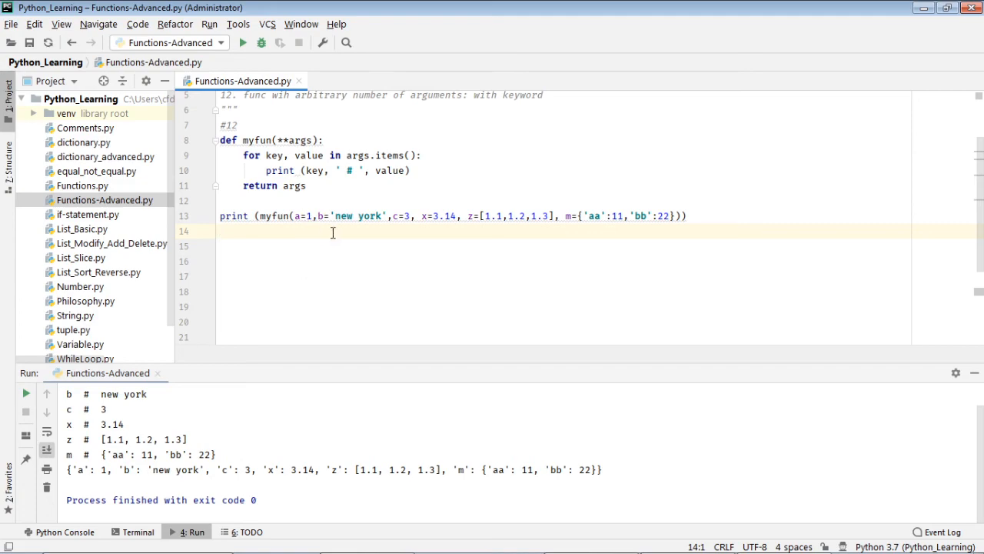
pyautogui.moveTo(483, 296)
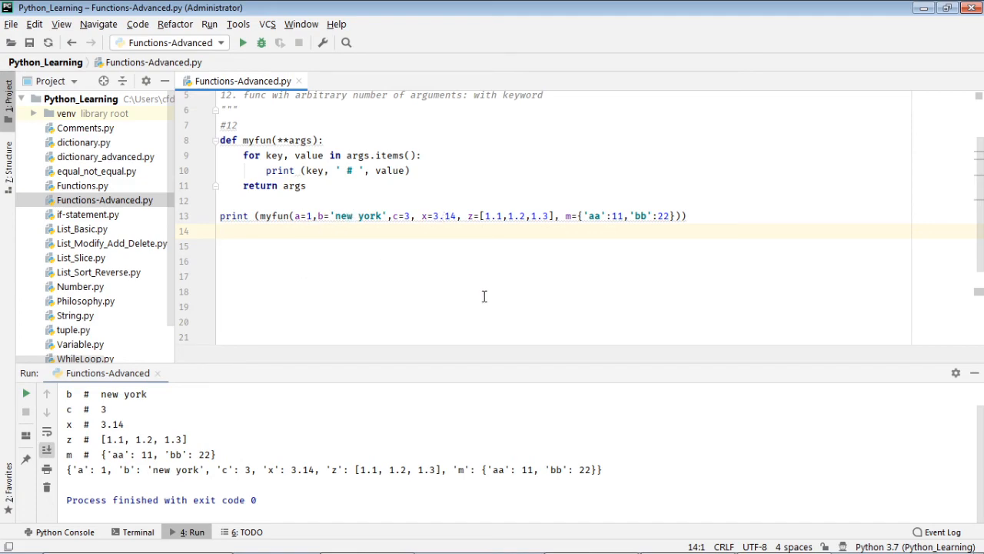
pyautogui.moveTo(98, 474)
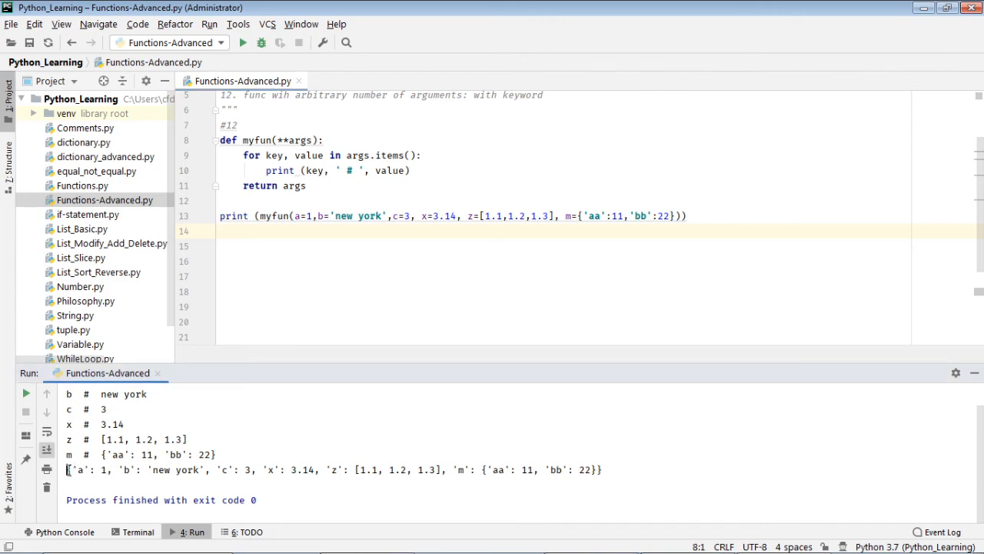
pyautogui.moveTo(68, 471); pyautogui.dragTo(608, 471)
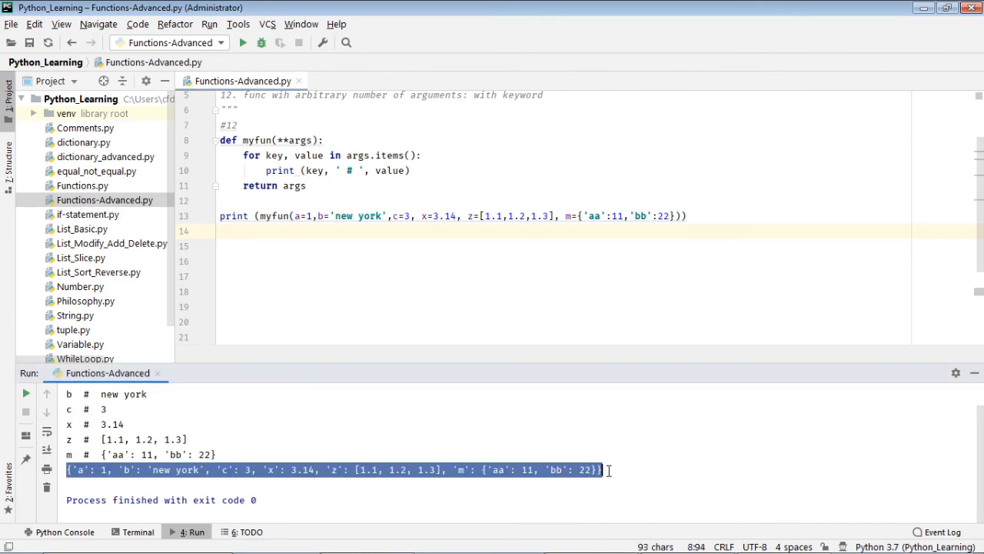